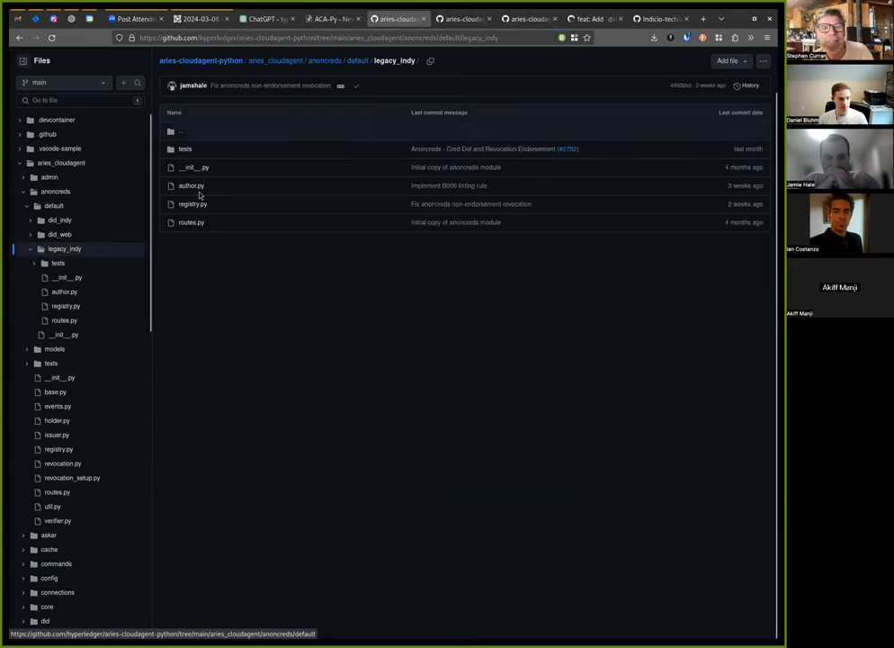
pyautogui.moveTo(189, 205)
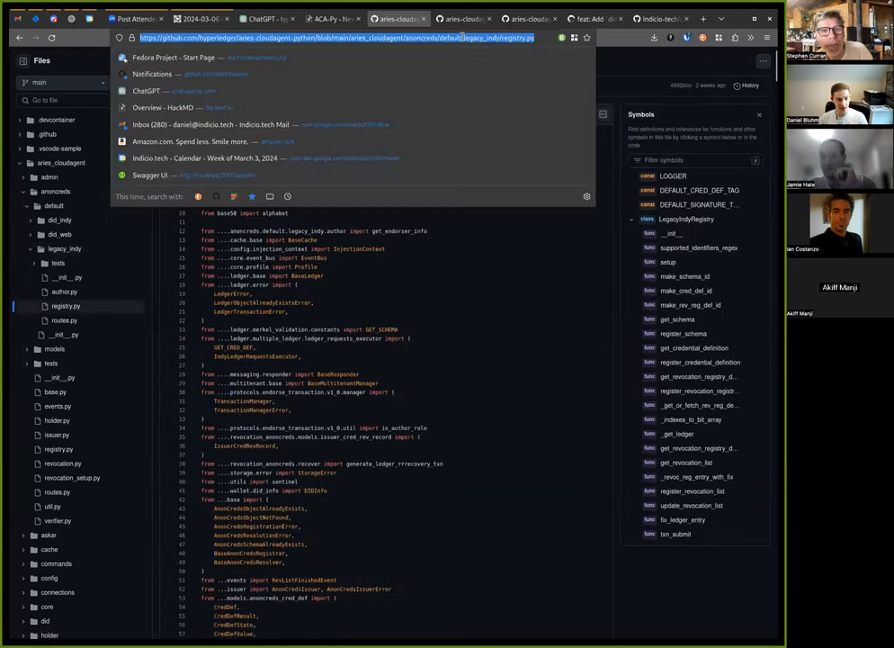
# Add an 'Example:' line with the legacy_indy registry.py GitHub URL, then select BaseAnonCredsResolver in the preview.
pyautogui.click(333, 18)
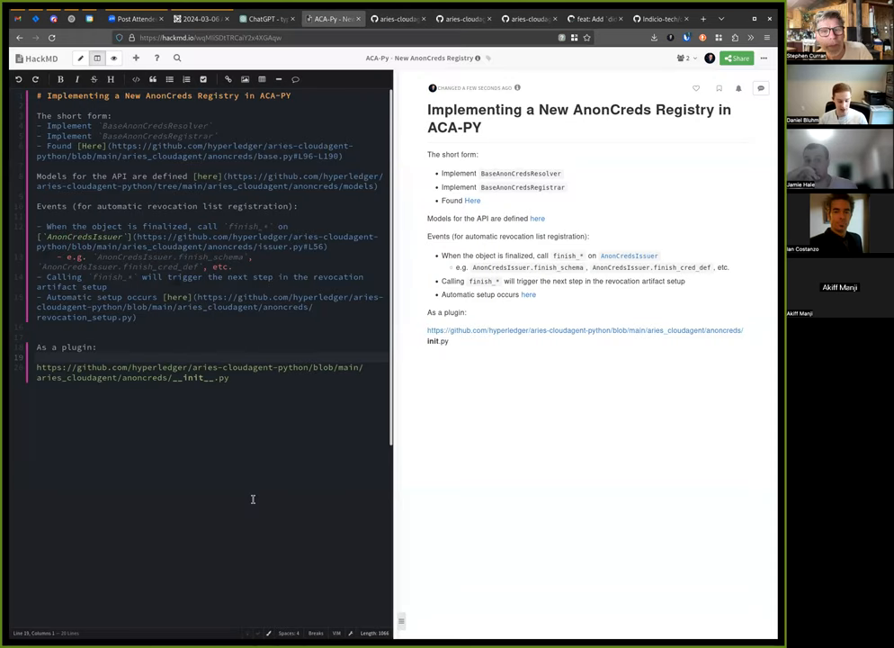
pyautogui.write('E')
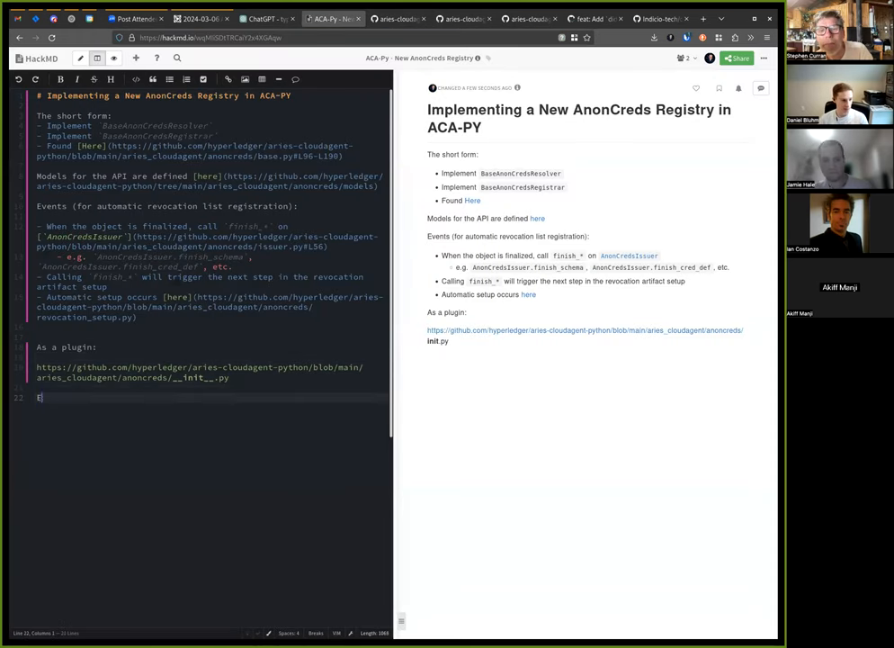
pyautogui.write('xamp')
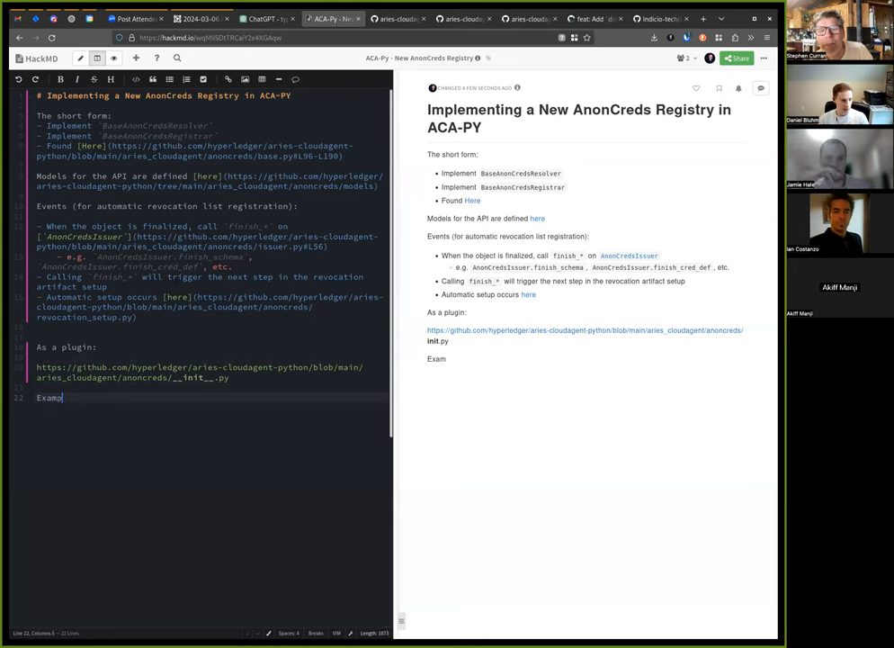
pyautogui.write('le:')
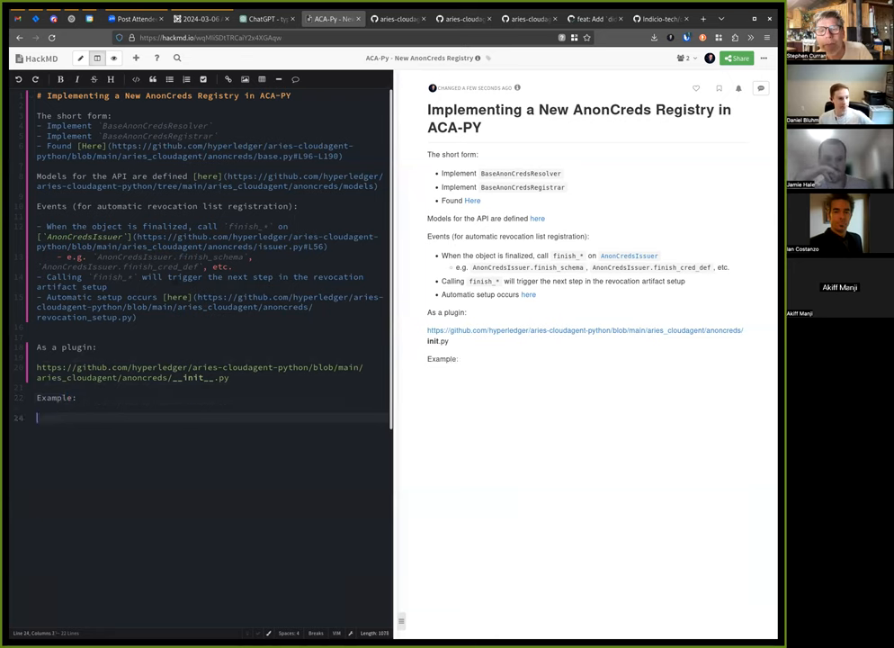
pyautogui.write('https://github.com/hyperledger/aries-cloudagent-python/blob/main/aries_cloudagent/anoncreds/default/legacy_indy/registry.py')
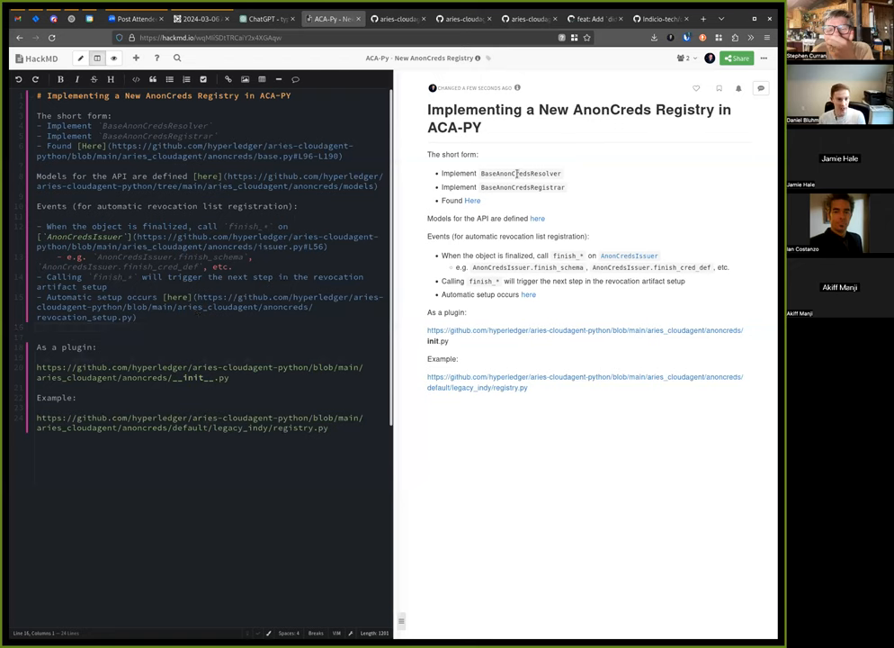
pyautogui.doubleClick(521, 172)
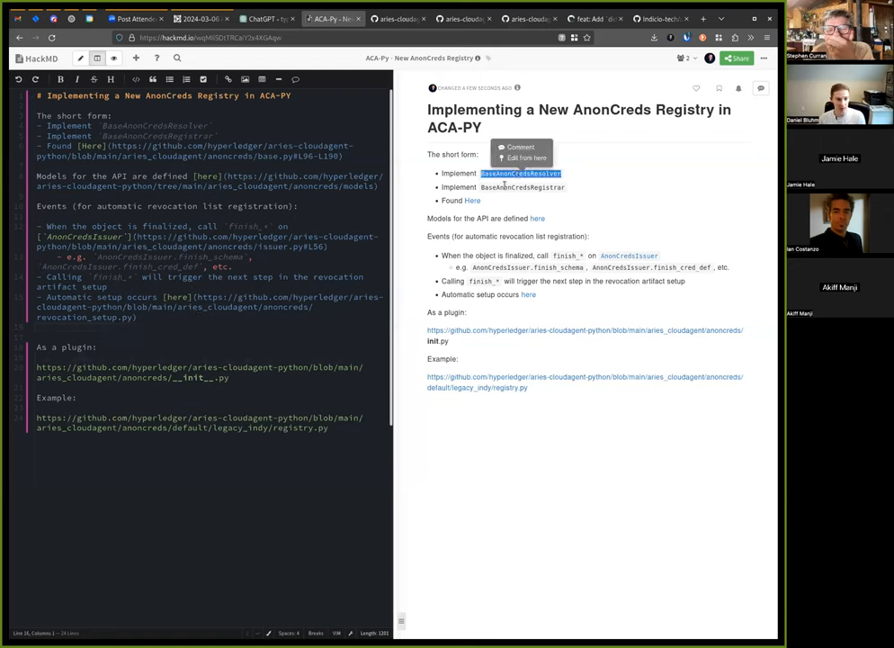
pyautogui.moveTo(529, 208)
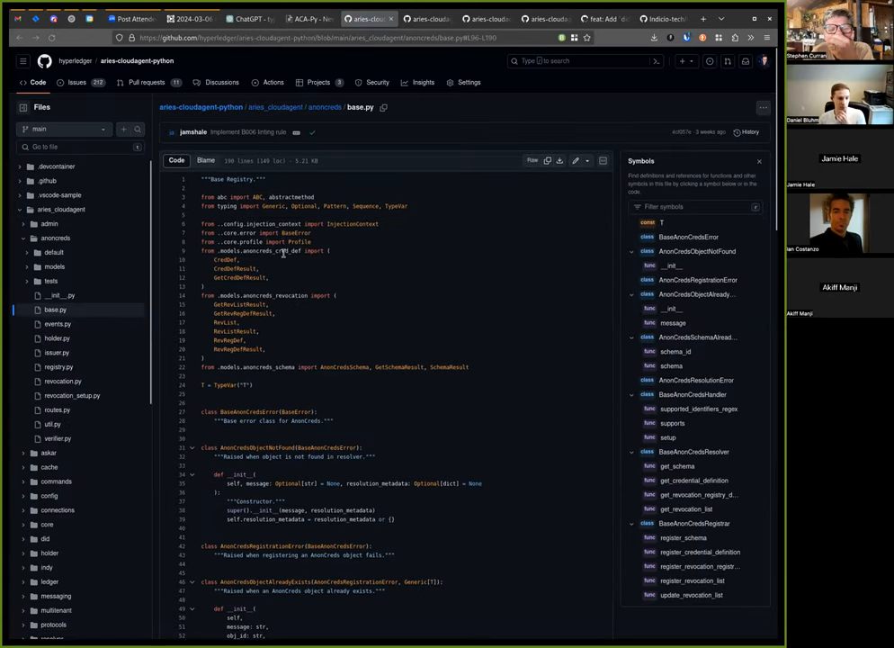
# Look up BaseAnonCredsResolver, get_schema and register_schema in base.py's Symbols panel.
pyautogui.scroll(-3)
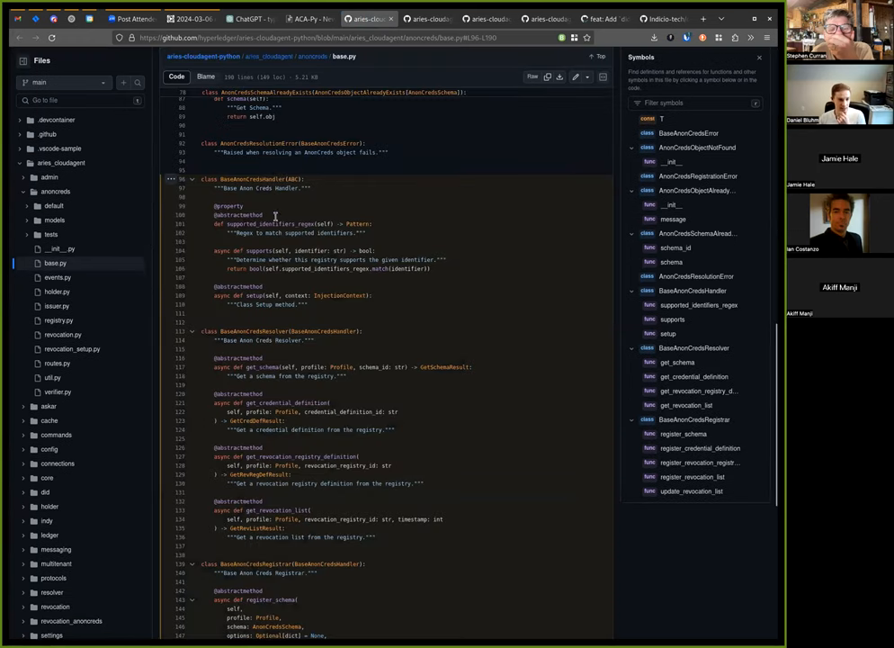
pyautogui.click(694, 349)
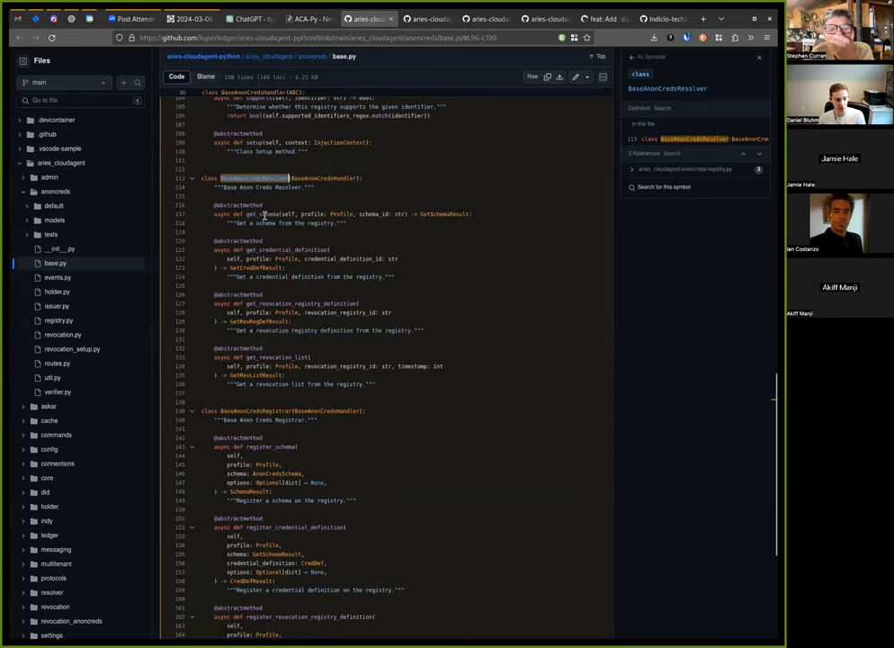
pyautogui.click(262, 213)
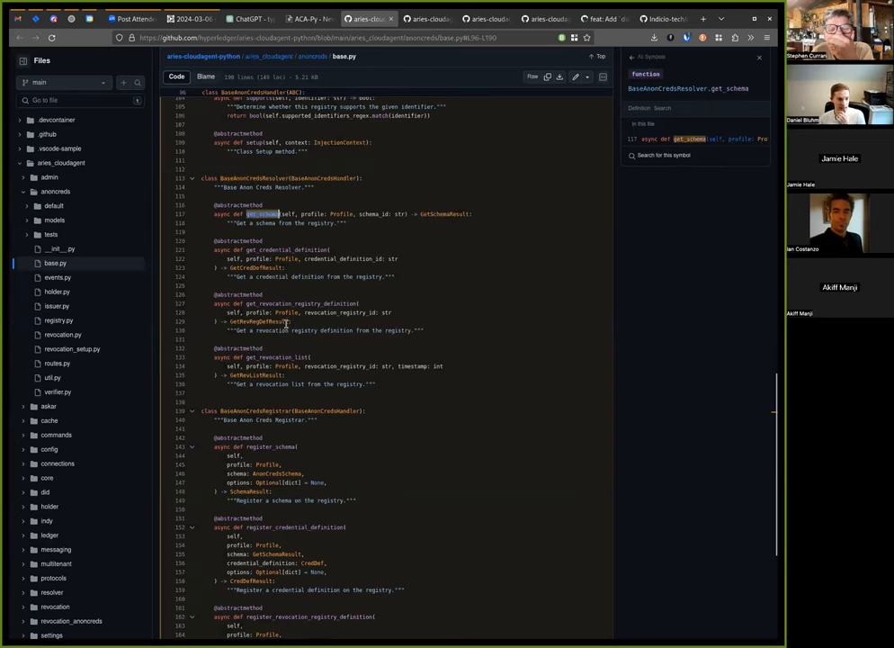
pyautogui.moveTo(410, 342)
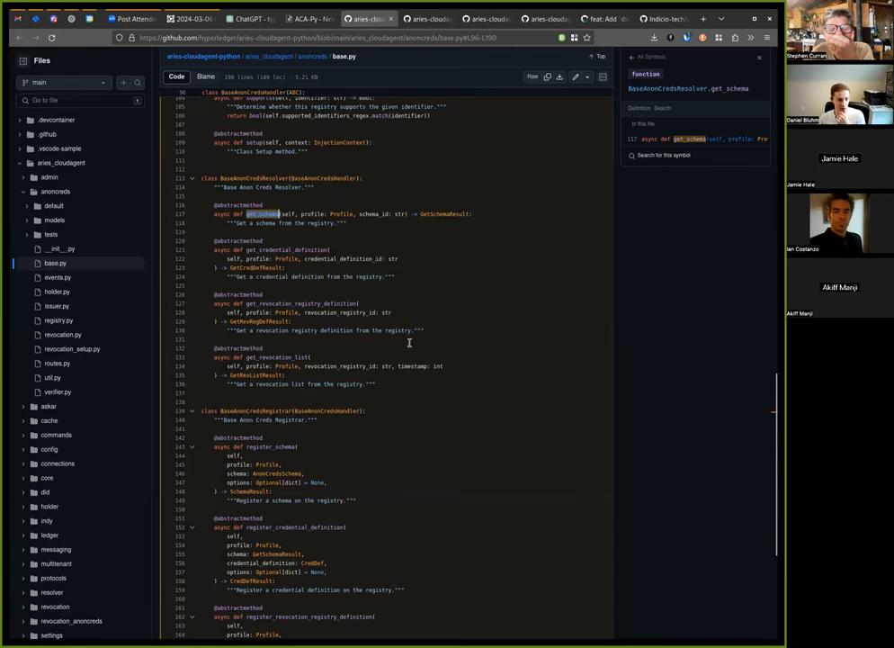
pyautogui.click(262, 248)
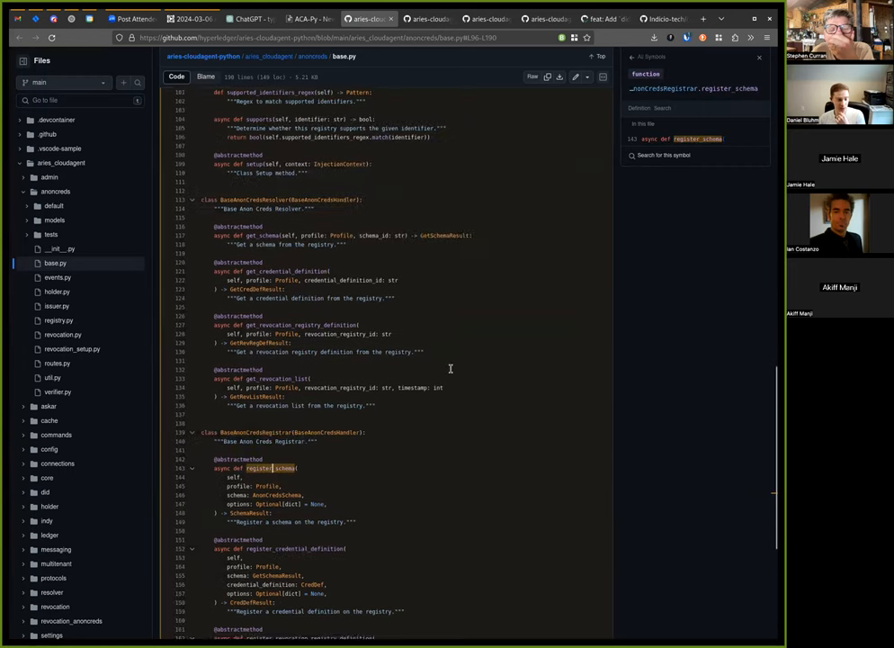
# Trace the GetSchemaResult and AnonCredsSchema types to their definitions and references.
pyautogui.scroll(3)
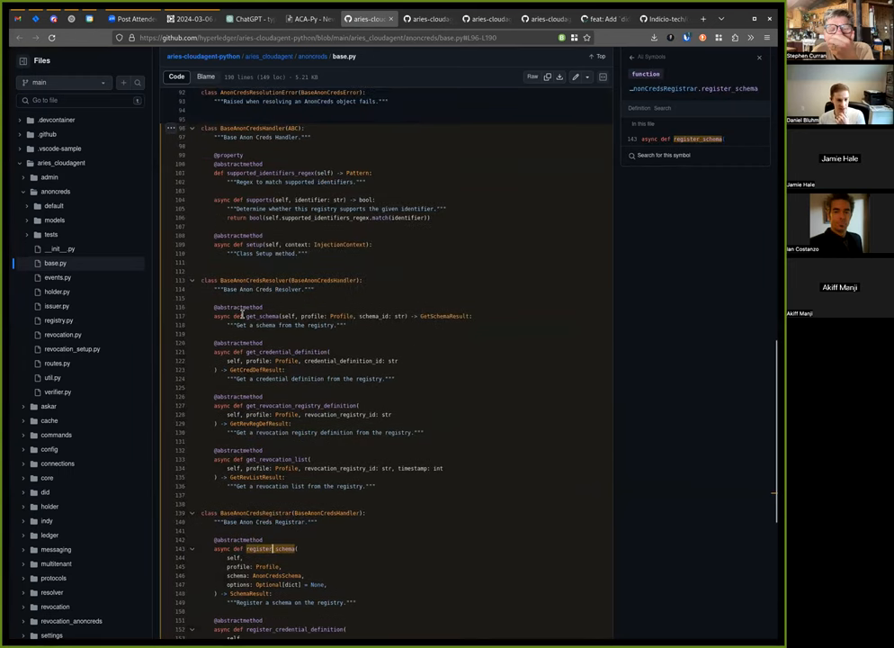
pyautogui.click(446, 316)
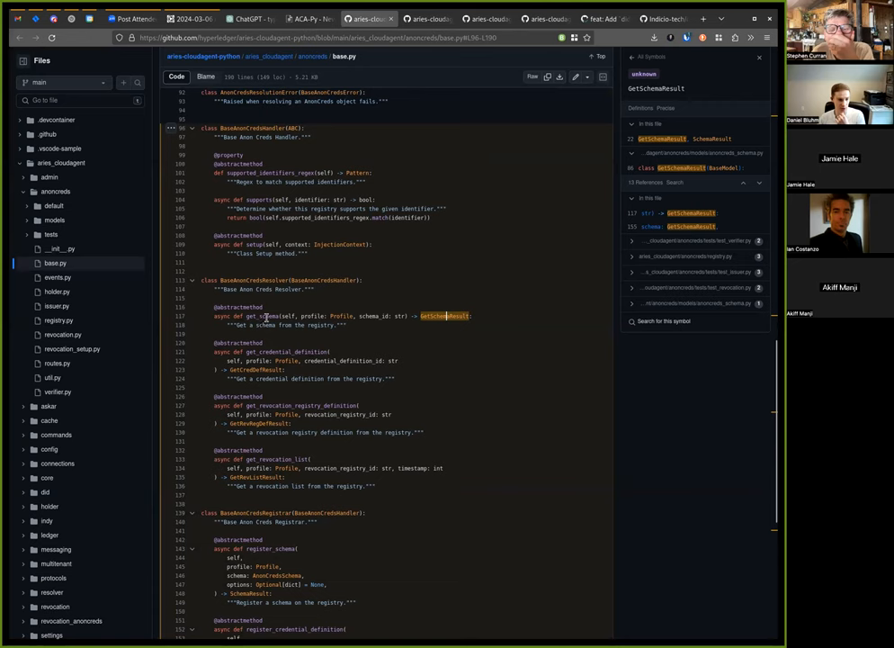
pyautogui.scroll(-3)
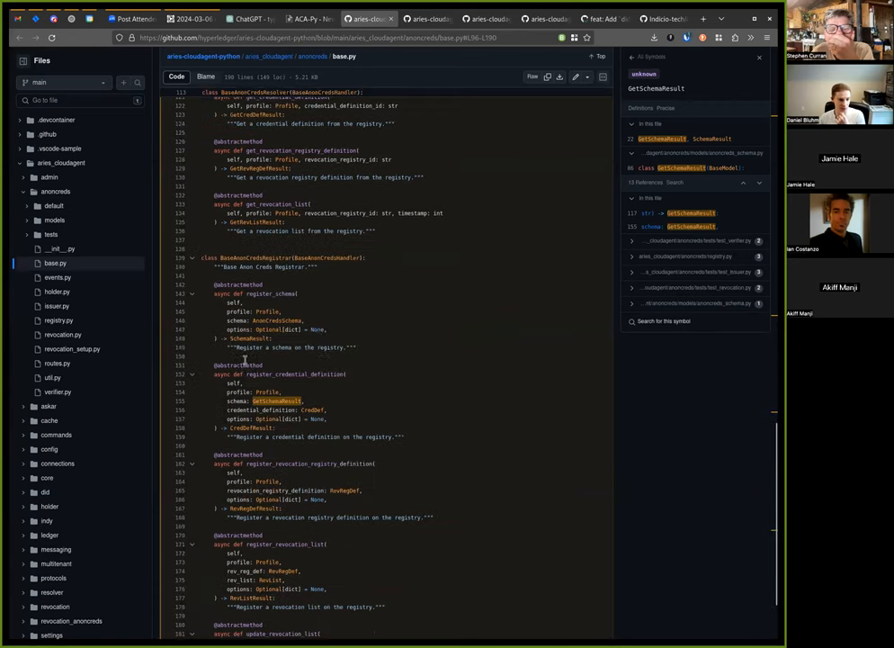
pyautogui.click(281, 320)
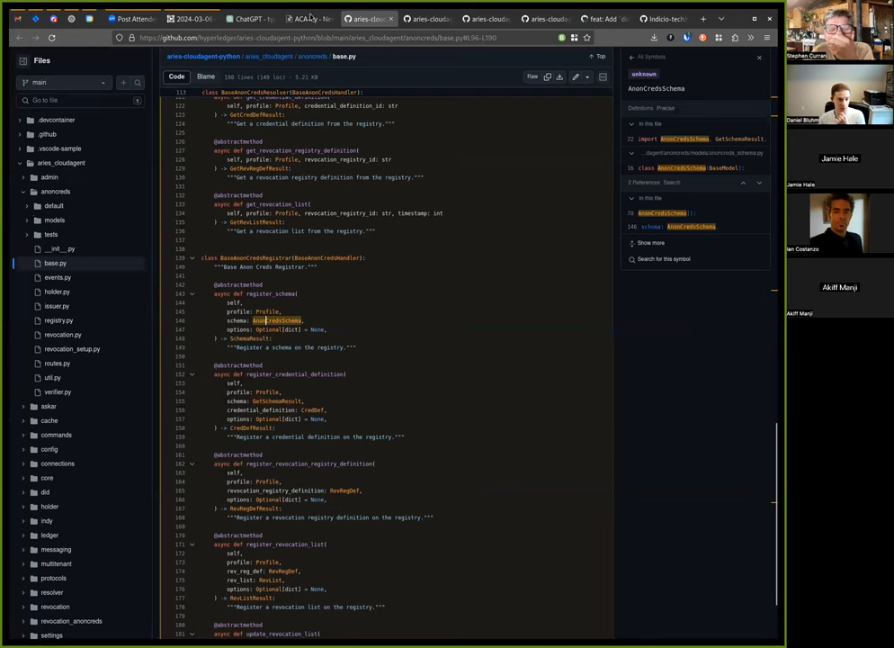
pyautogui.moveTo(538, 223)
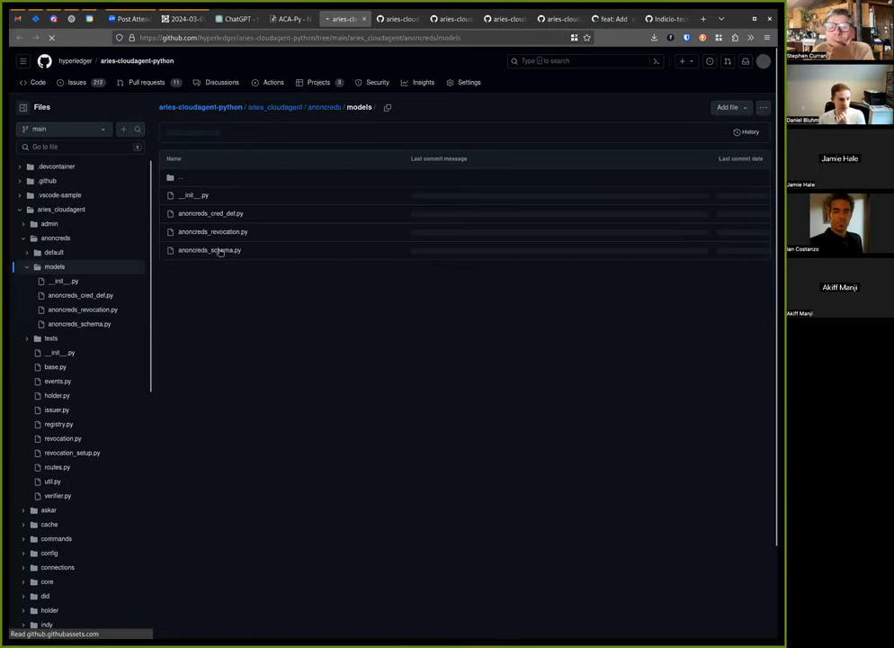
# View anoncreds_schema.py and the schema's version attribute, then return to the HackMD note.
pyautogui.click(208, 250)
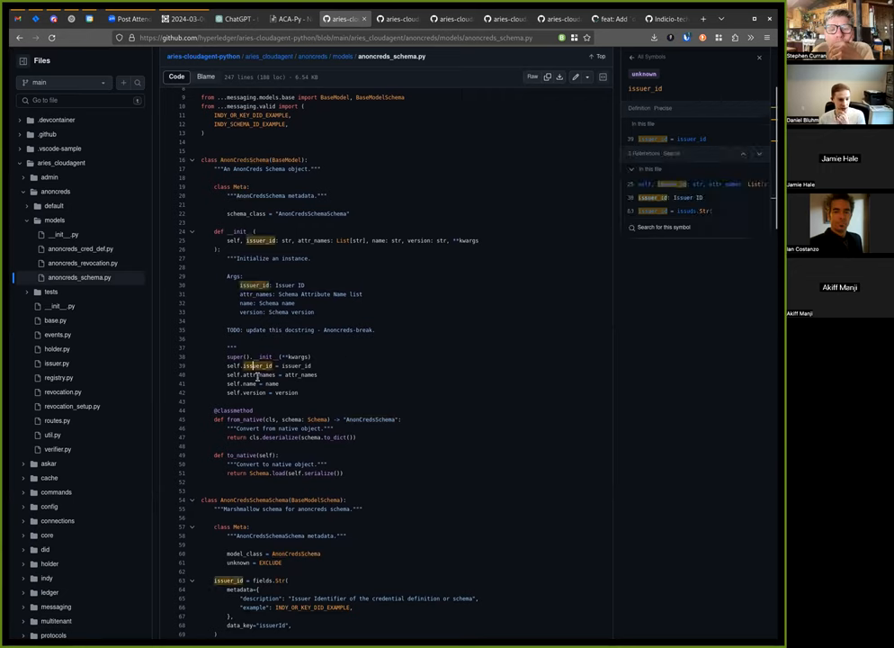
pyautogui.click(251, 392)
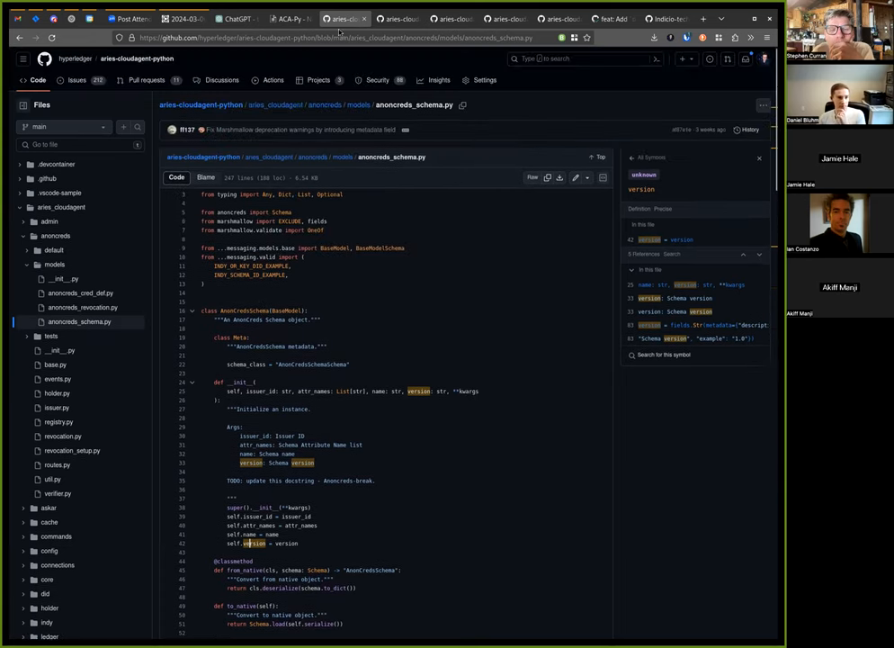
pyautogui.scroll(3)
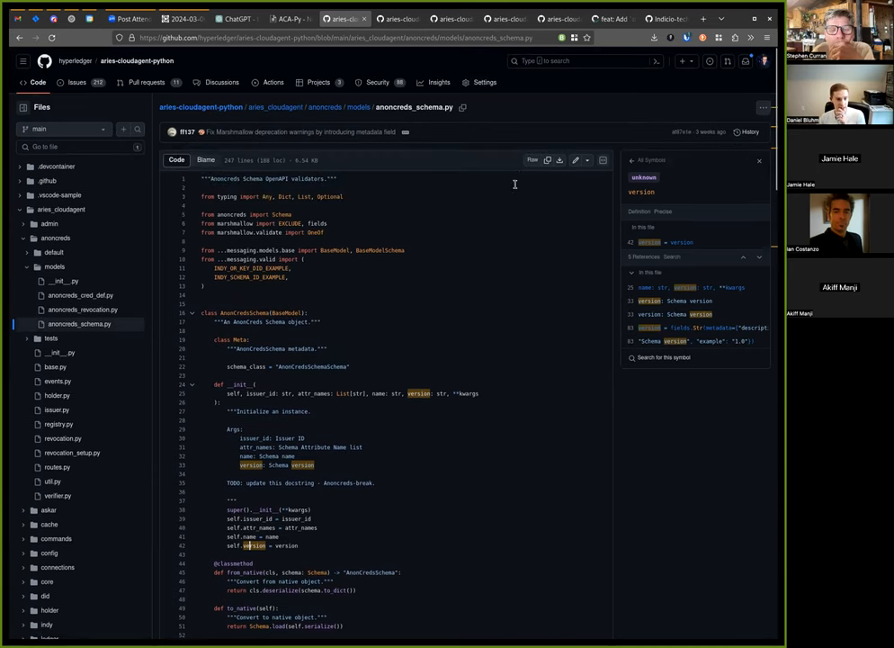
pyautogui.click(288, 18)
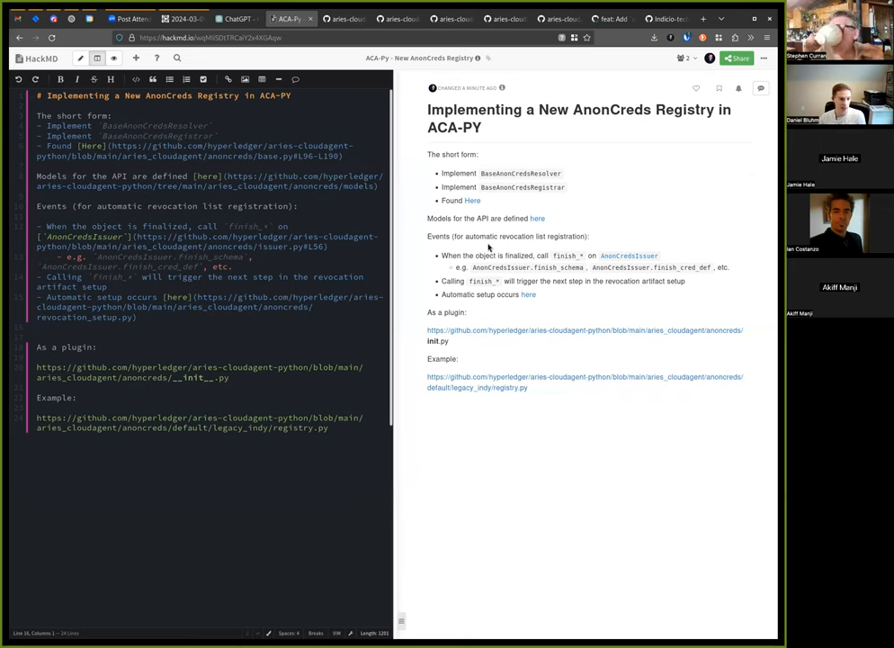
pyautogui.moveTo(453, 266)
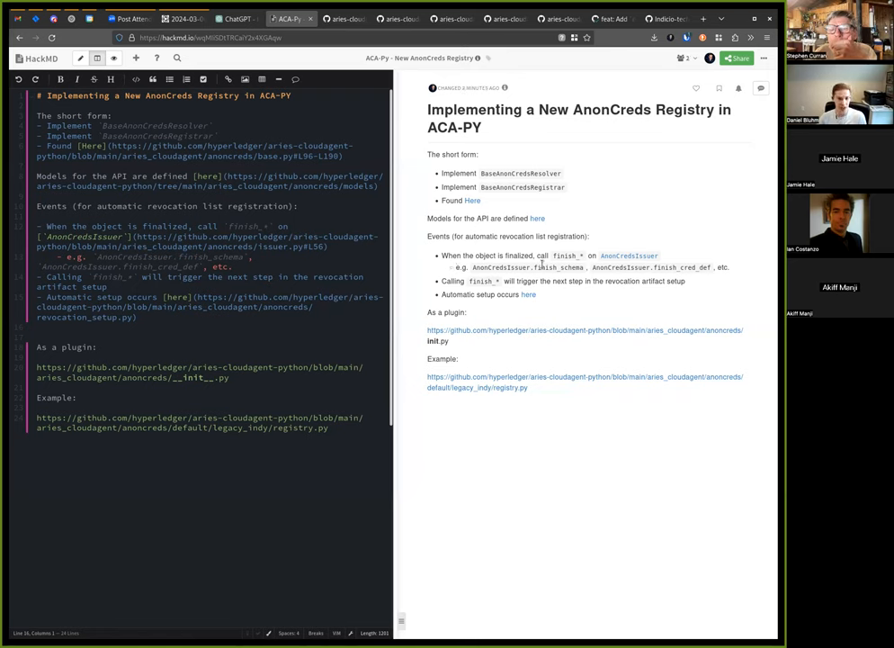
pyautogui.doubleClick(558, 266)
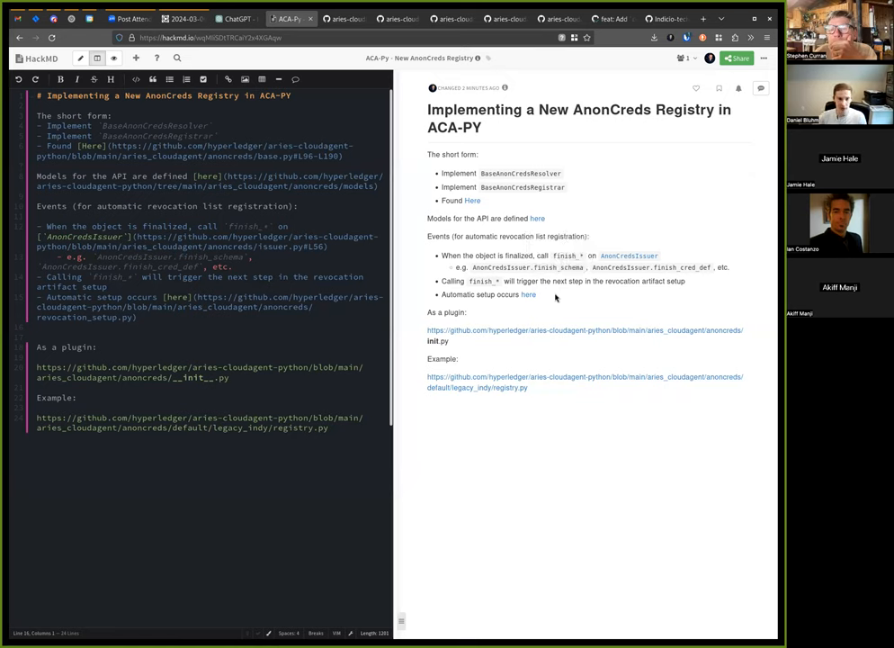
pyautogui.moveTo(671, 266)
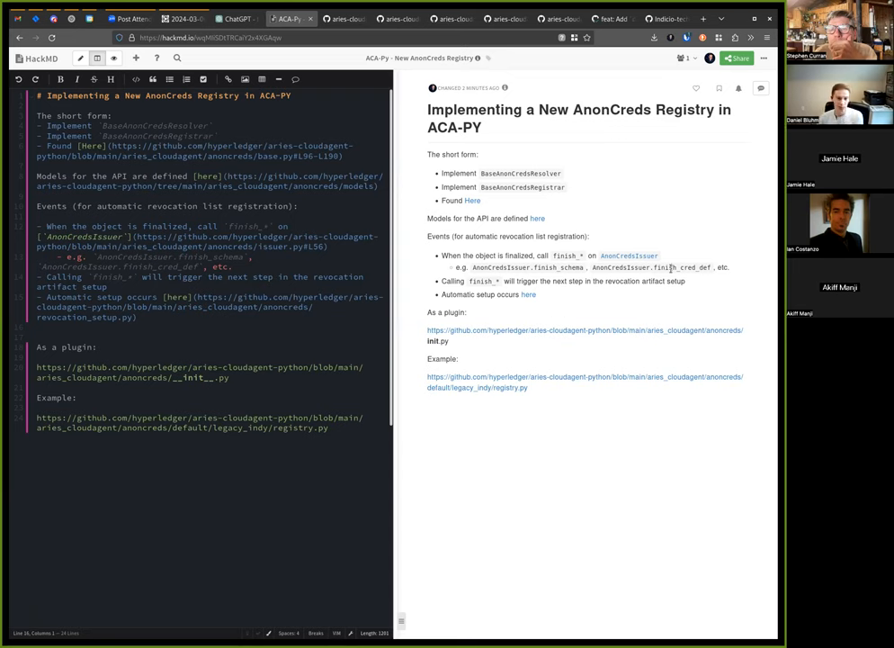
pyautogui.moveTo(622, 331)
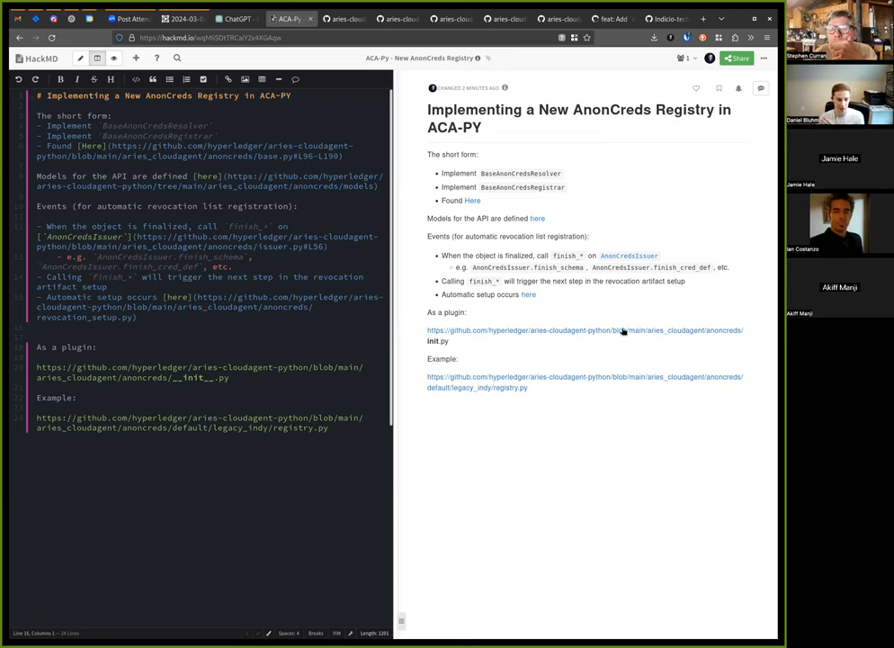
pyautogui.doubleClick(684, 266)
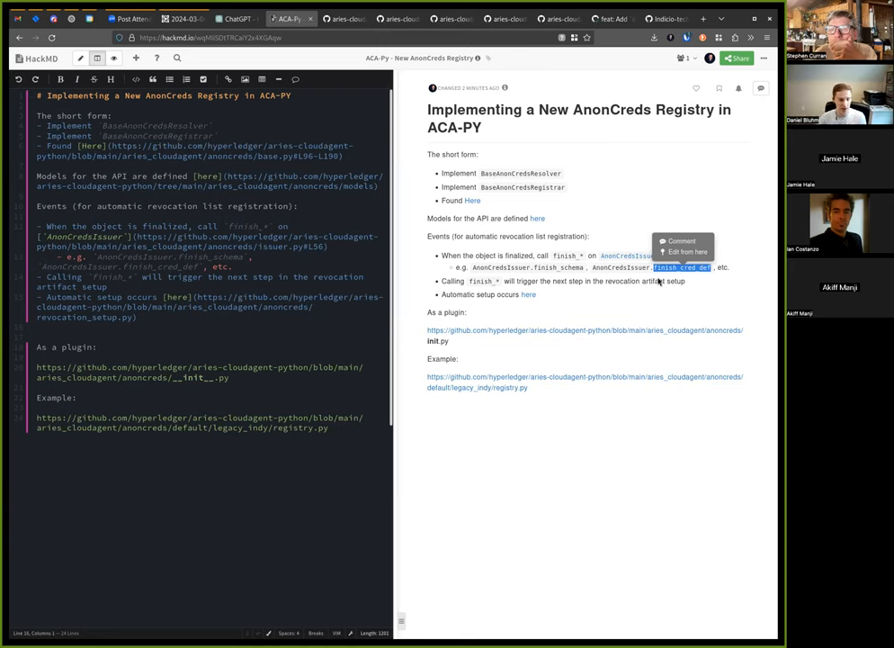
pyautogui.moveTo(597, 291)
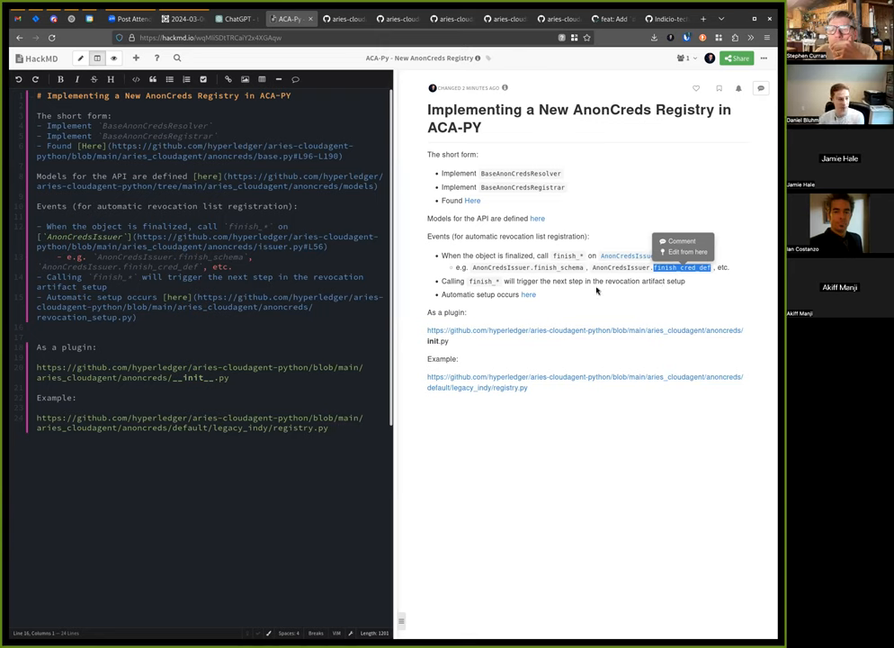
pyautogui.moveTo(497, 304)
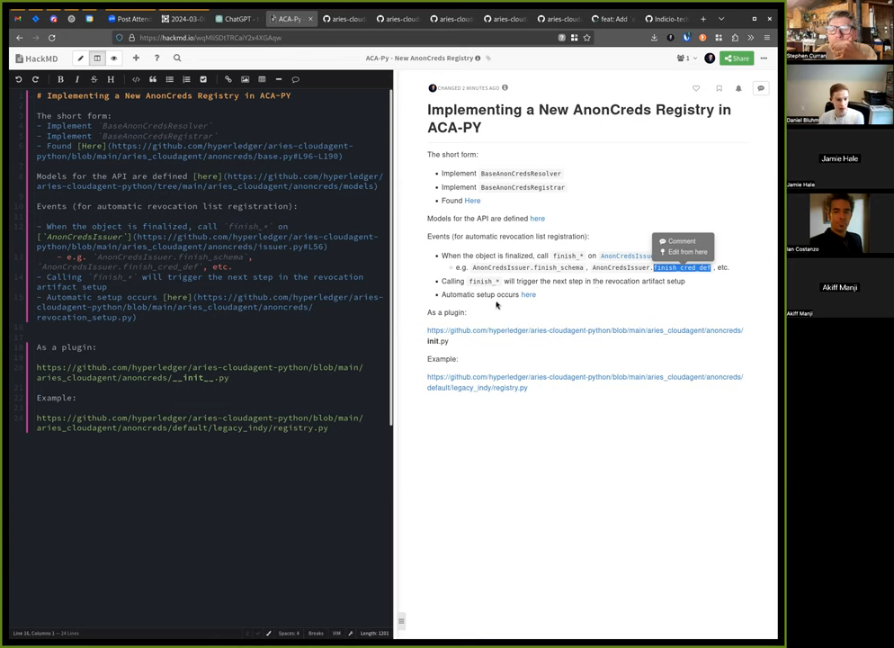
pyautogui.moveTo(403, 307)
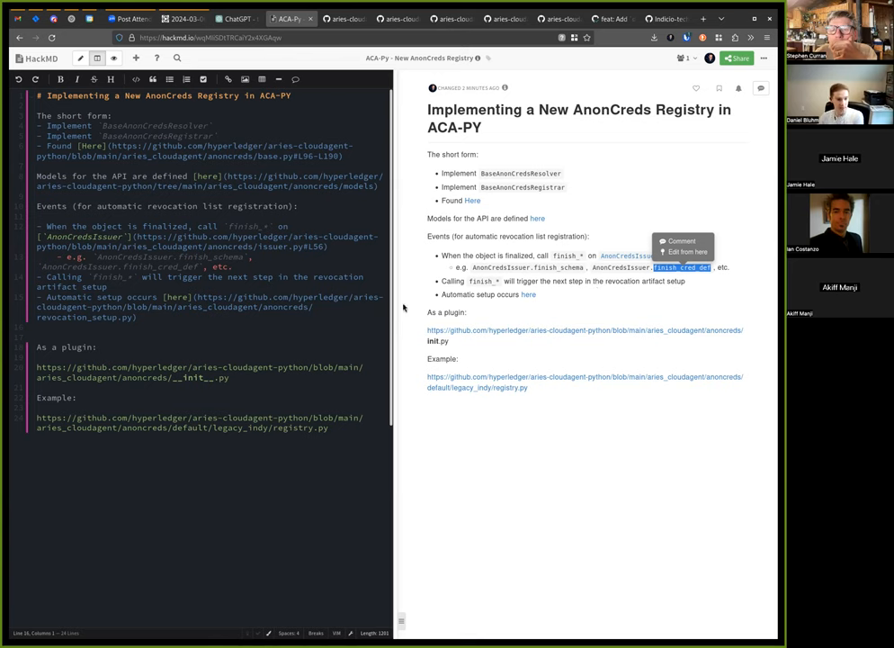
pyautogui.moveTo(492, 336)
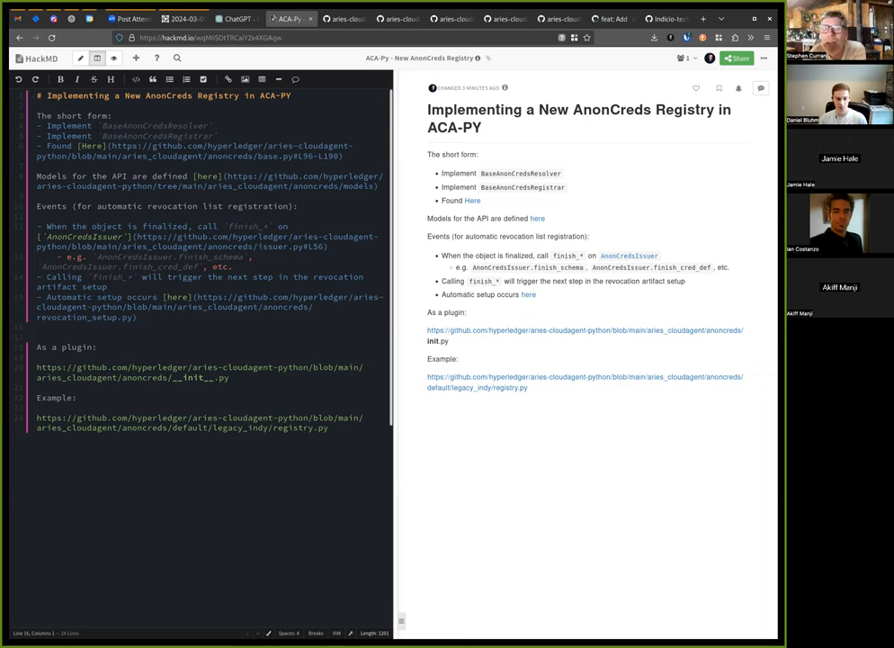
pyautogui.moveTo(536, 164)
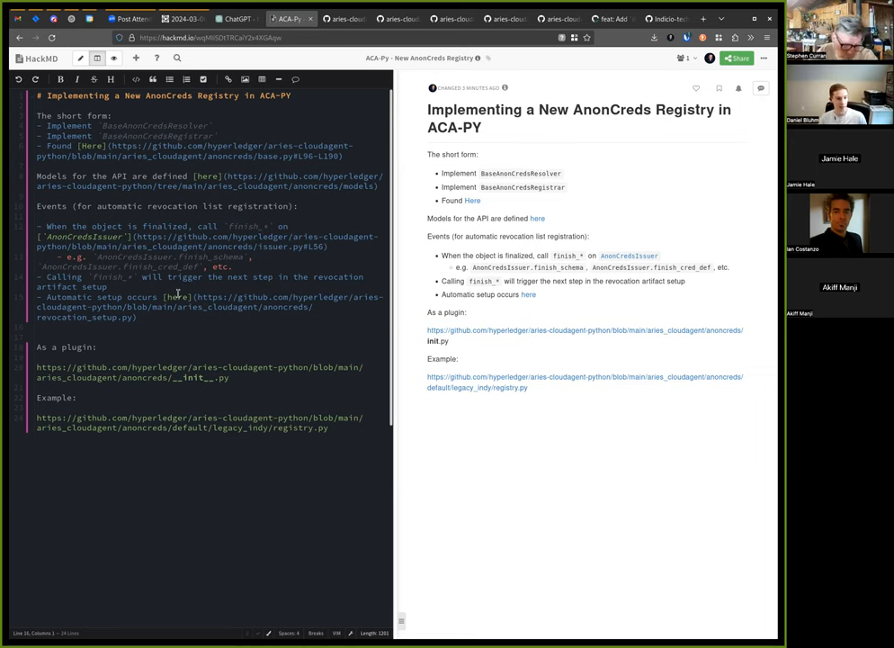
pyautogui.moveTo(549, 266)
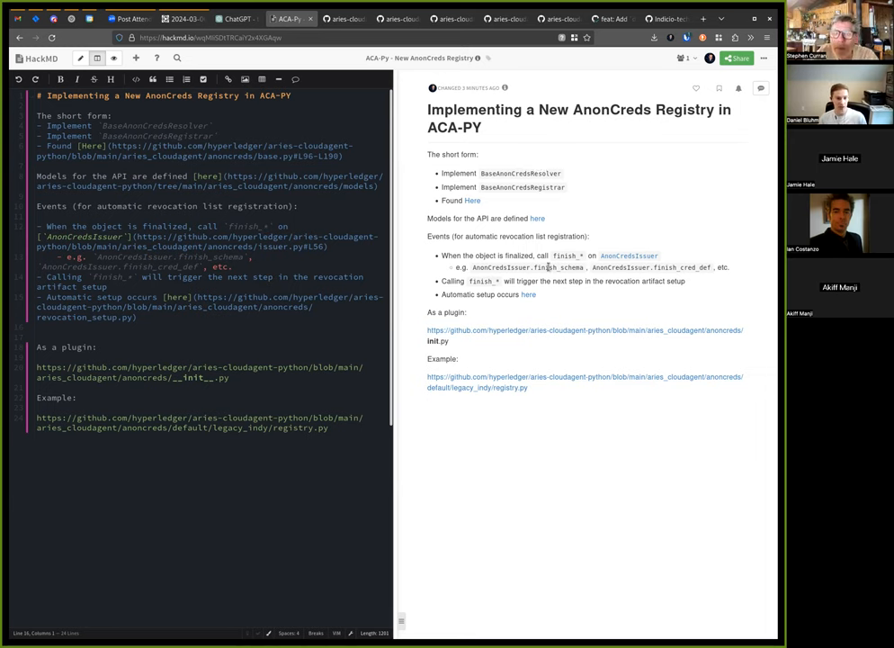
pyautogui.moveTo(270, 61)
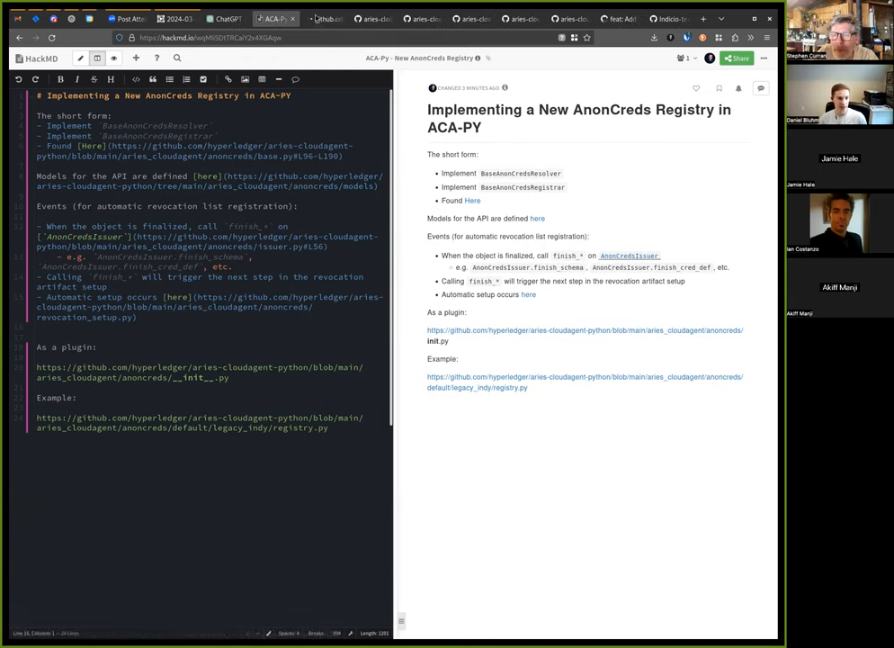
# Follow the issuer.py link and look up finish_schema and the job_id usages.
pyautogui.click(628, 255)
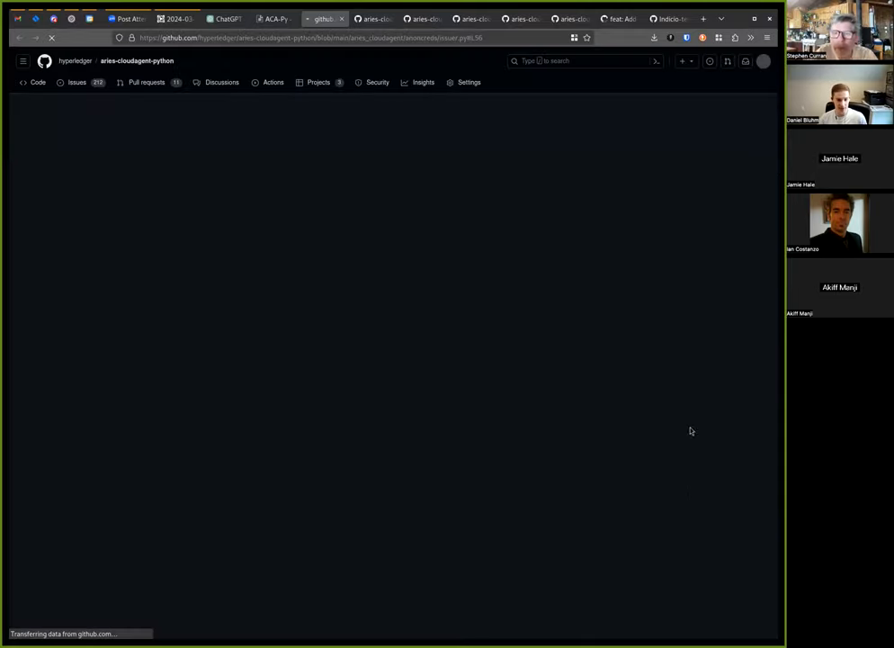
pyautogui.moveTo(216, 417)
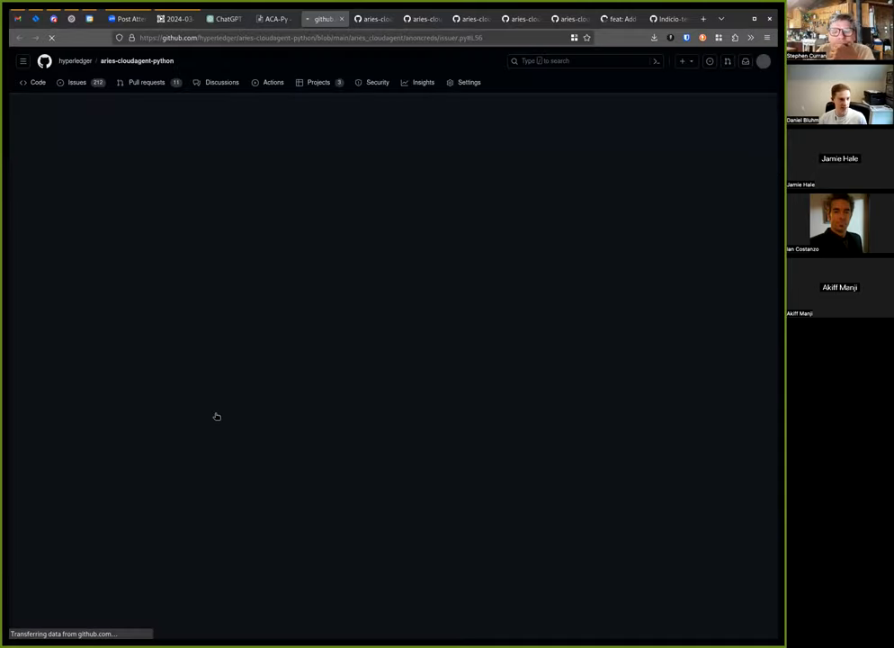
pyautogui.moveTo(543, 397)
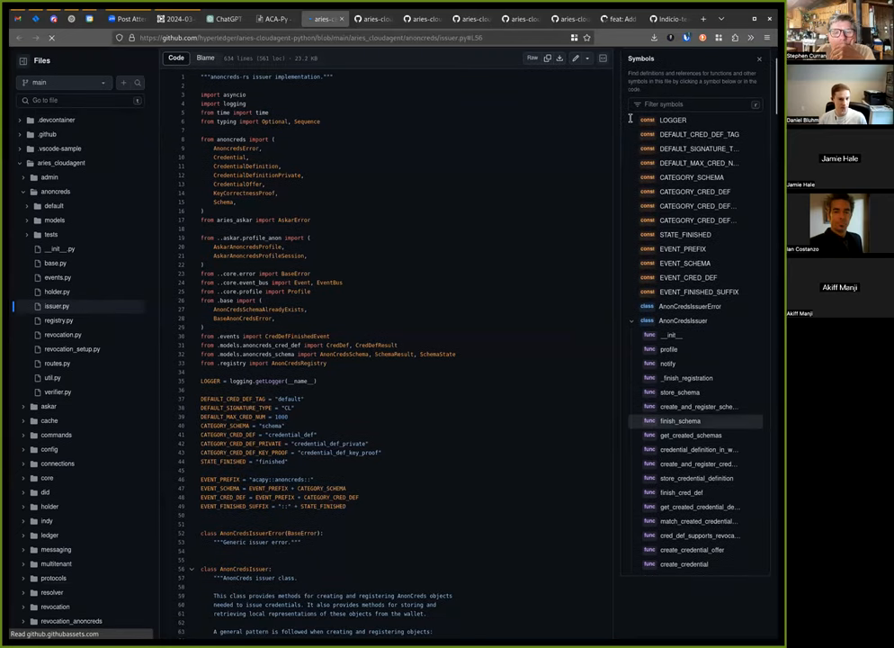
pyautogui.click(683, 320)
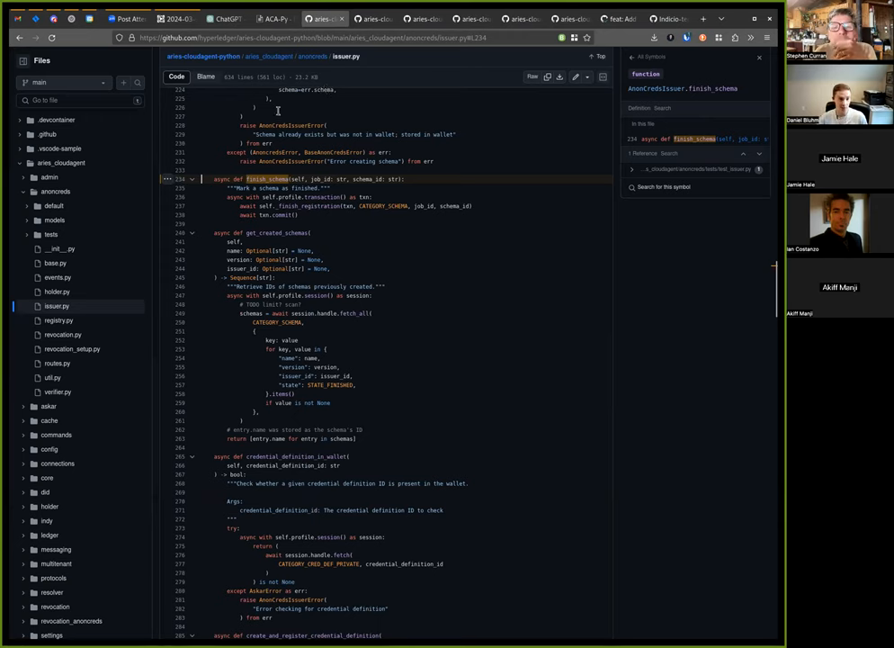
pyautogui.click(320, 180)
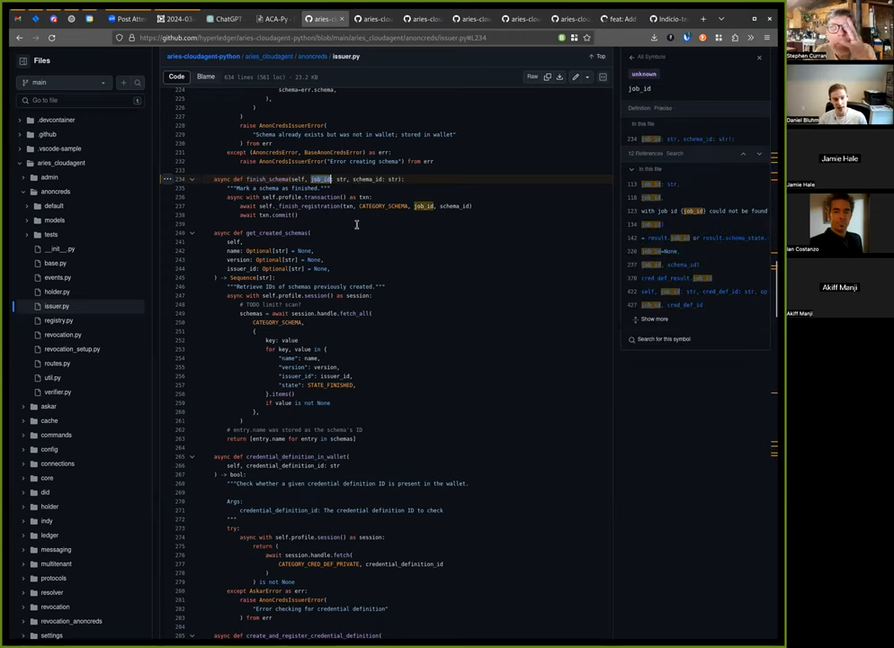
pyautogui.click(367, 180)
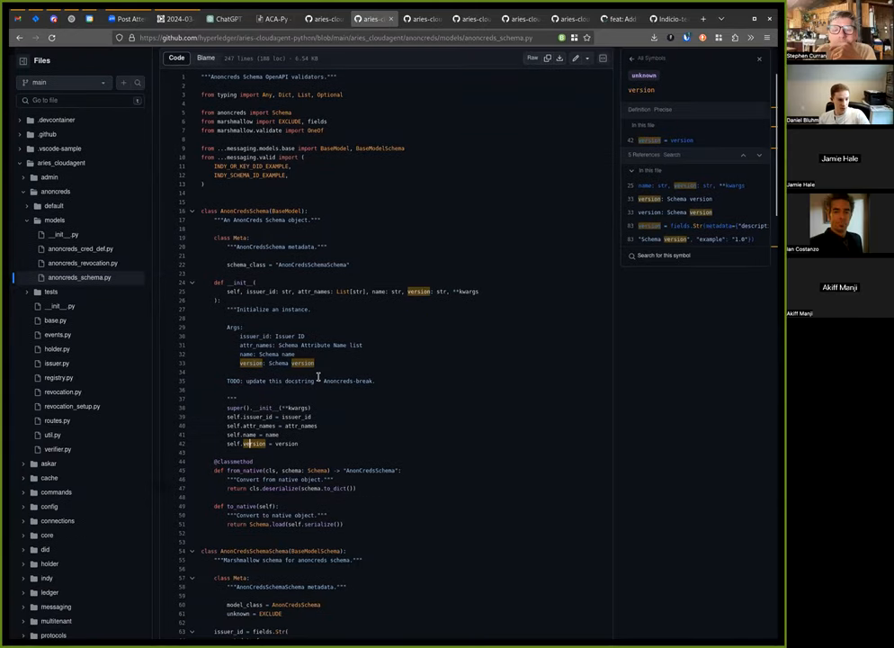
# Scroll anoncreds_schema.py down to the SchemaResult class and view its references.
pyautogui.scroll(-3)
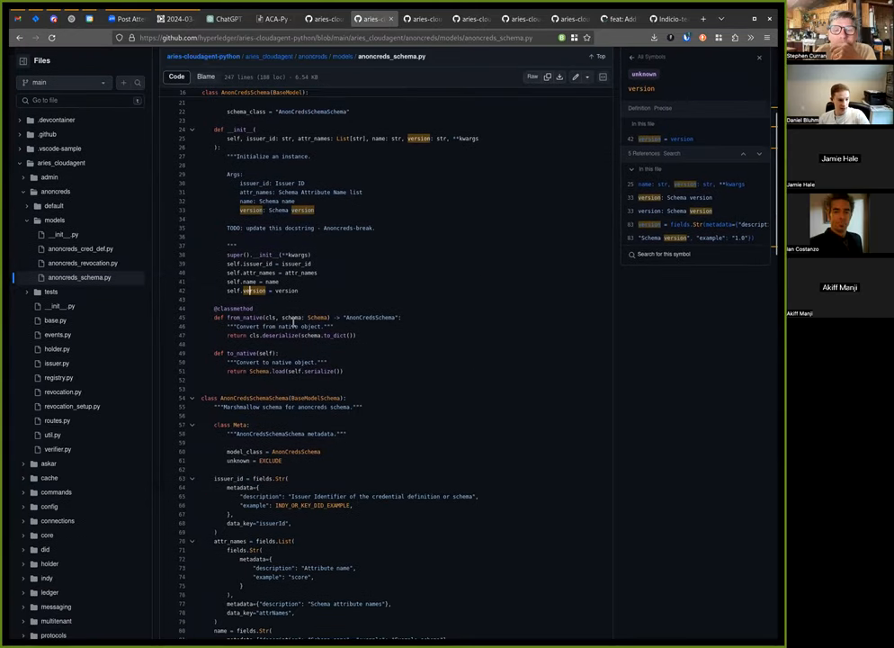
pyautogui.scroll(-3)
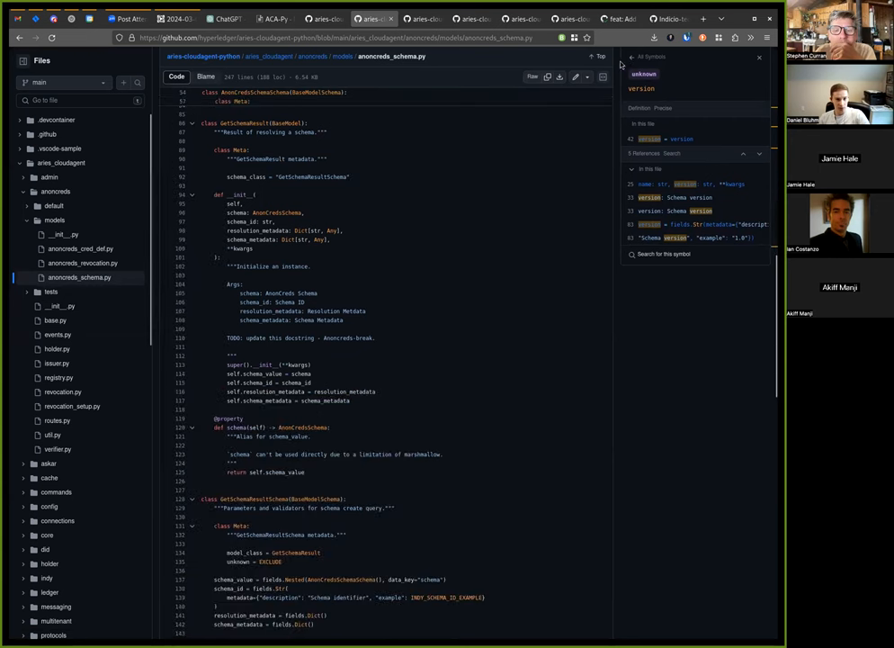
pyautogui.scroll(-3)
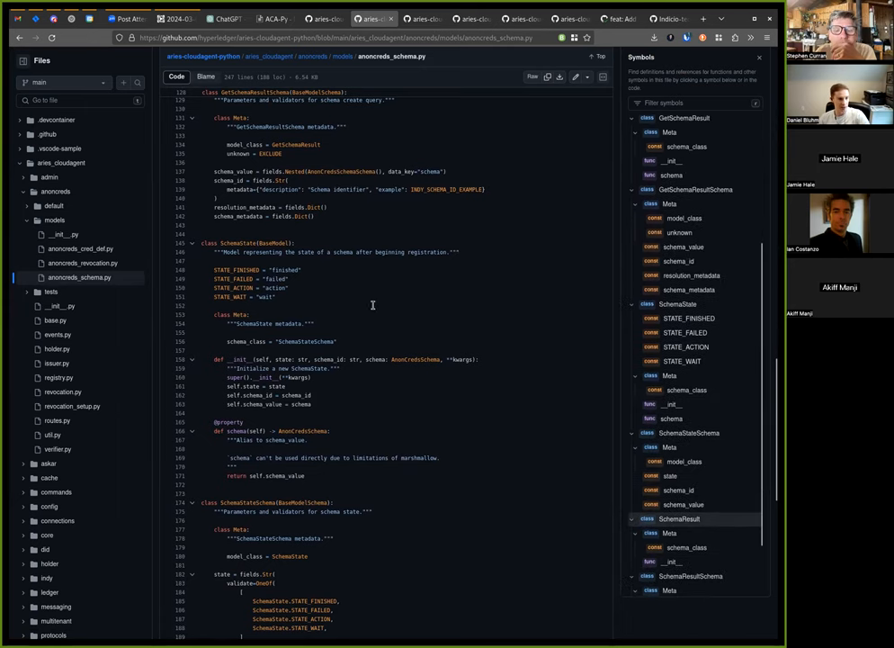
pyautogui.click(680, 518)
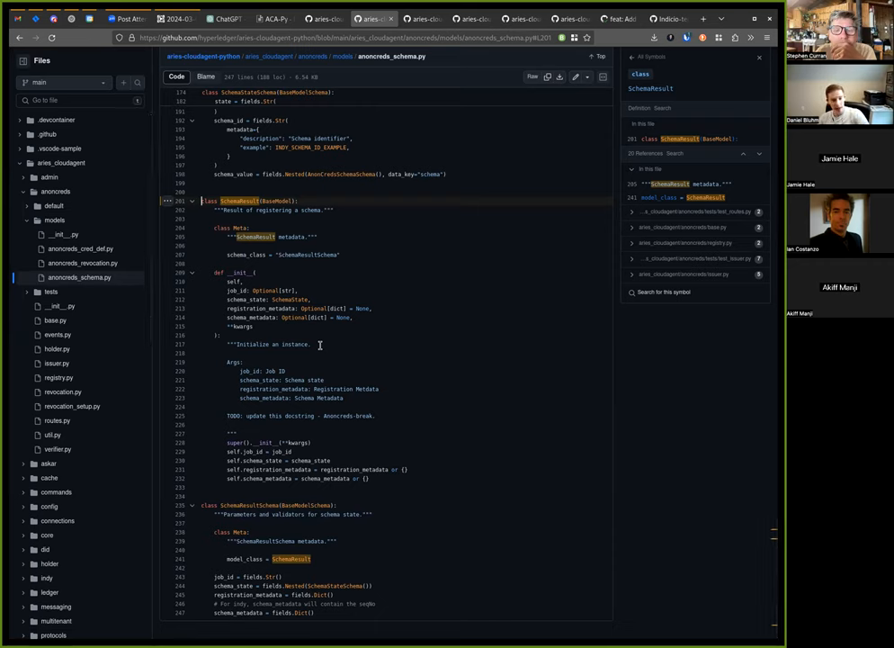
pyautogui.moveTo(389, 336)
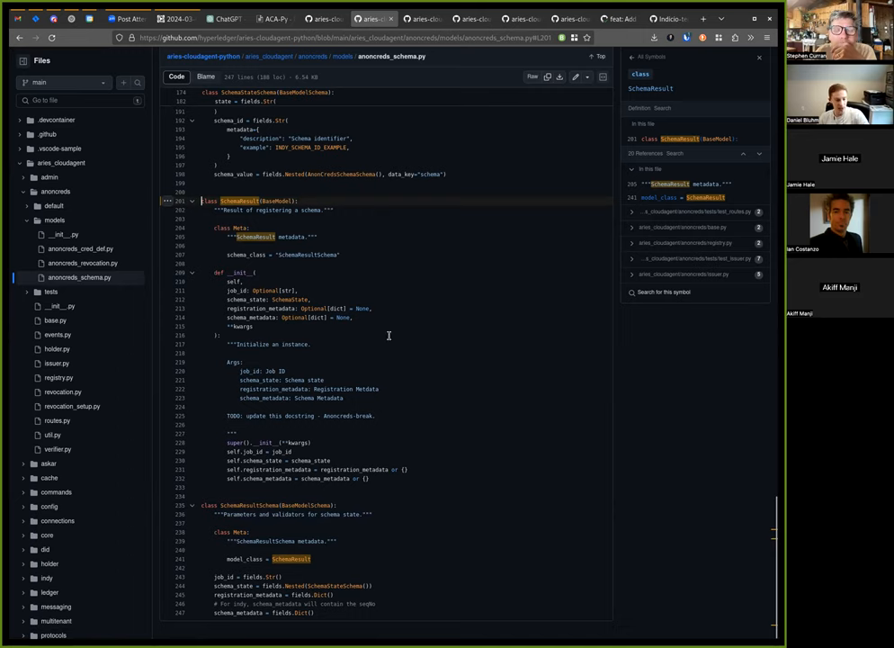
pyautogui.moveTo(254, 317)
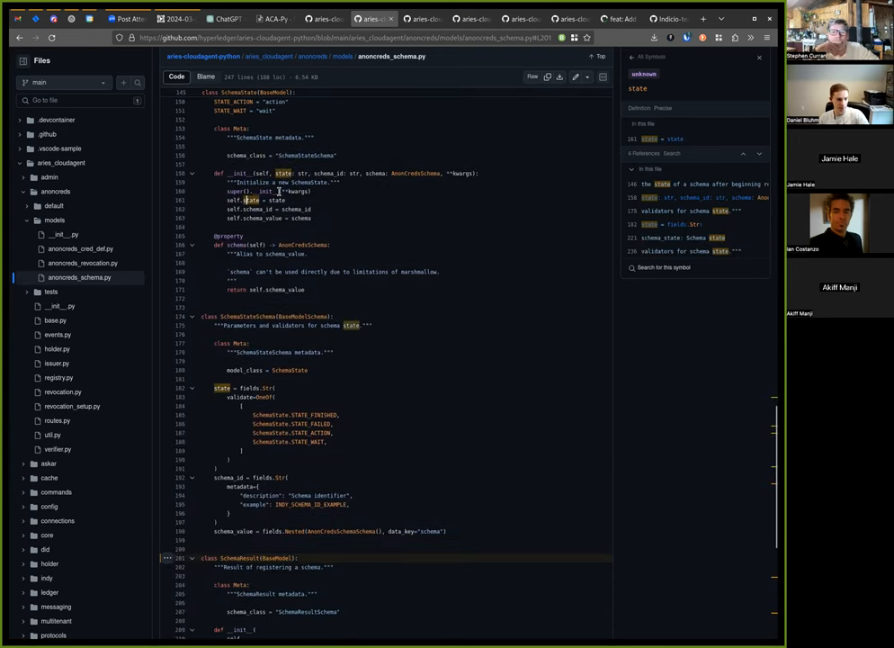
pyautogui.scroll(3)
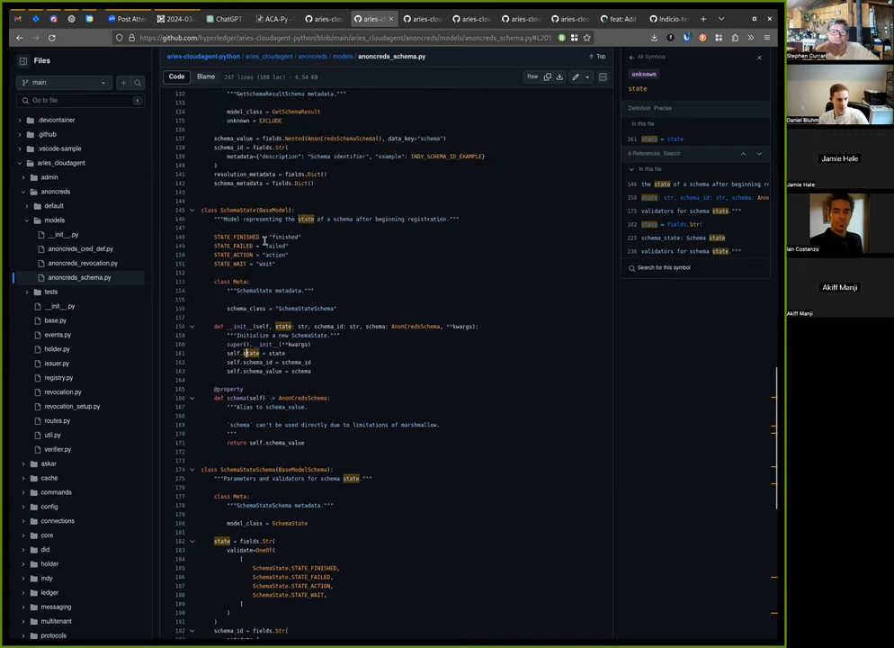
pyautogui.scroll(-3)
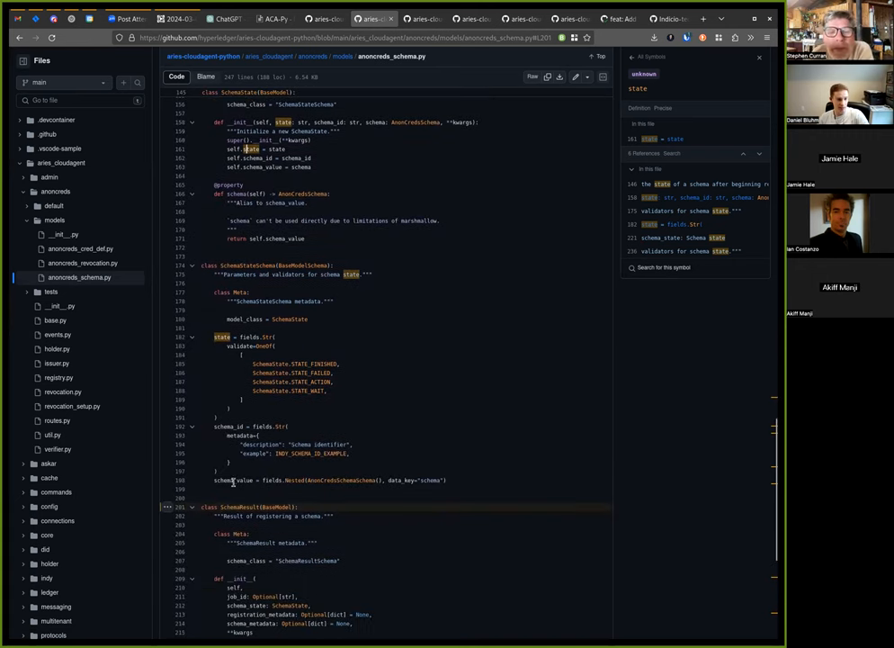
# Look up schema_value, state and the STATE_WAIT/STATE_FINISHED constants, reading the SchemaState validation.
pyautogui.click(232, 478)
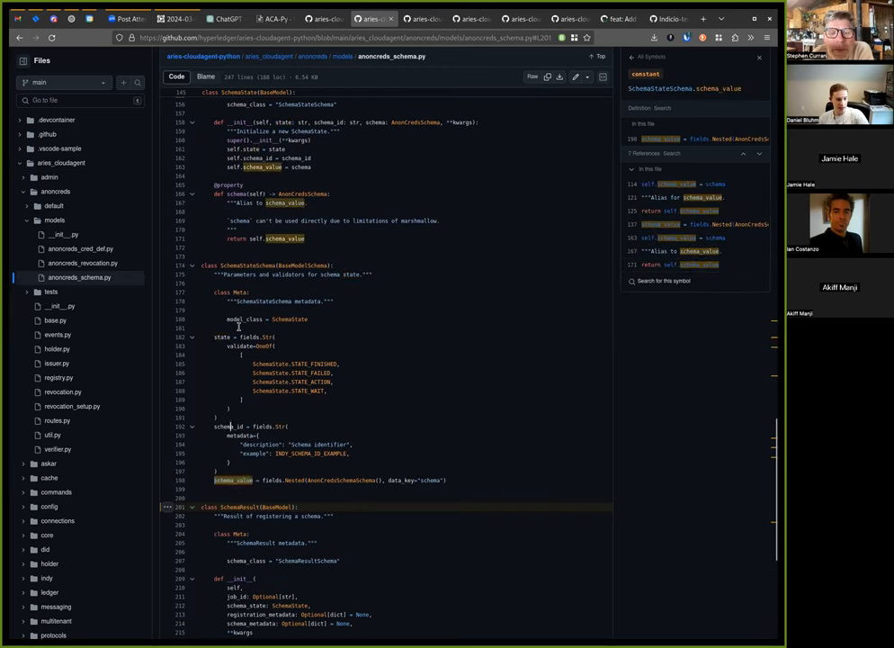
pyautogui.click(221, 336)
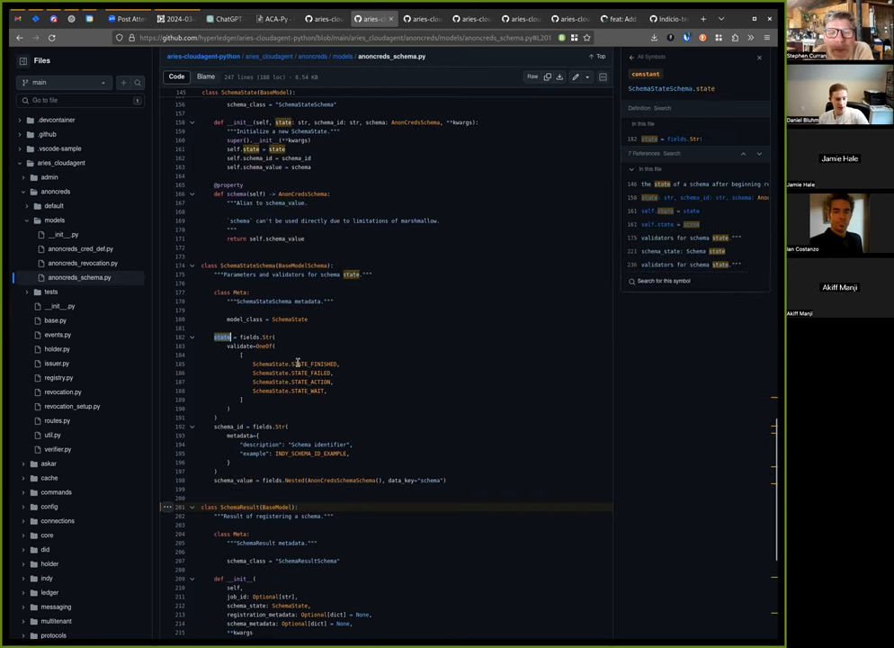
pyautogui.click(316, 363)
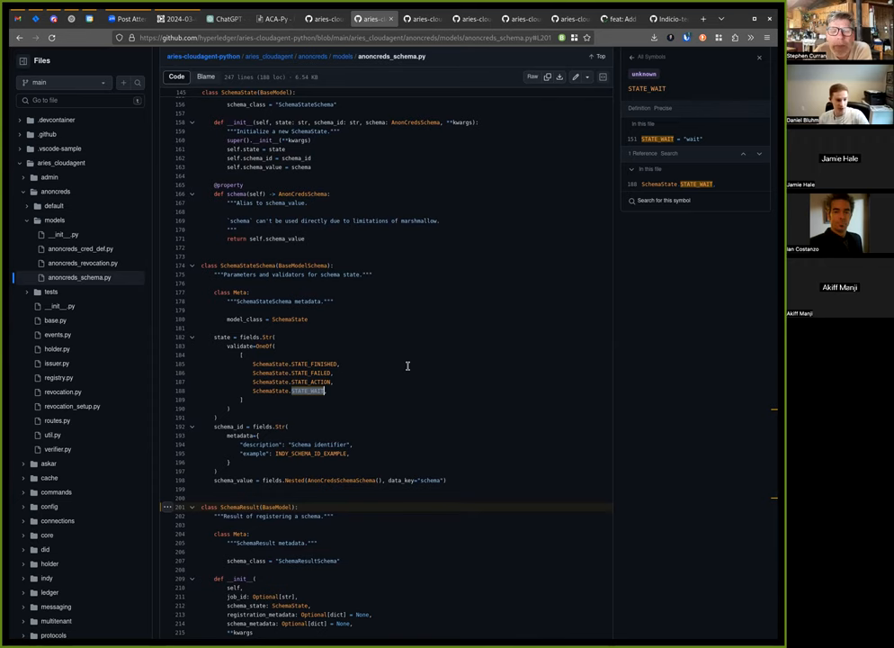
pyautogui.scroll(-3)
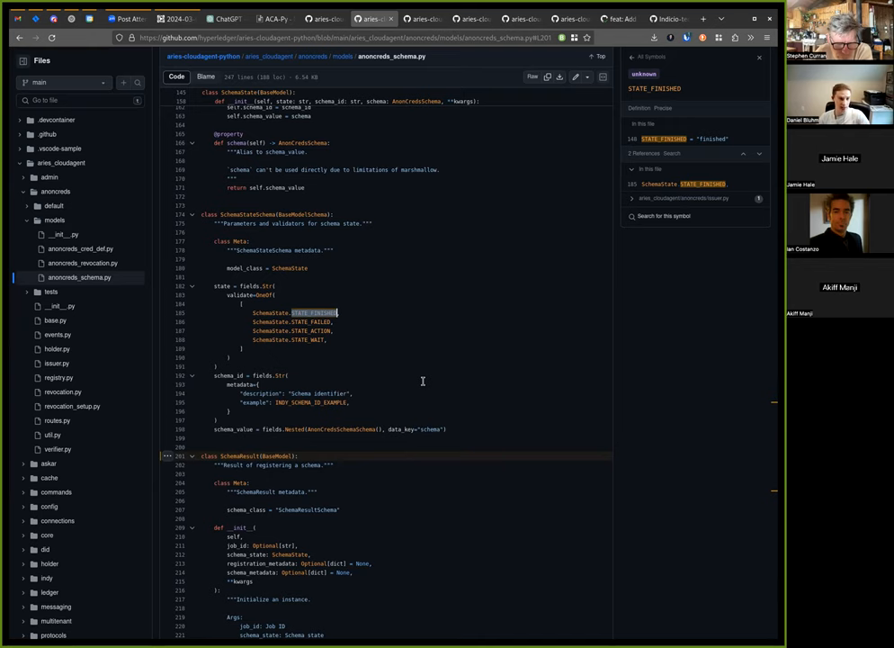
pyautogui.moveTo(271, 522)
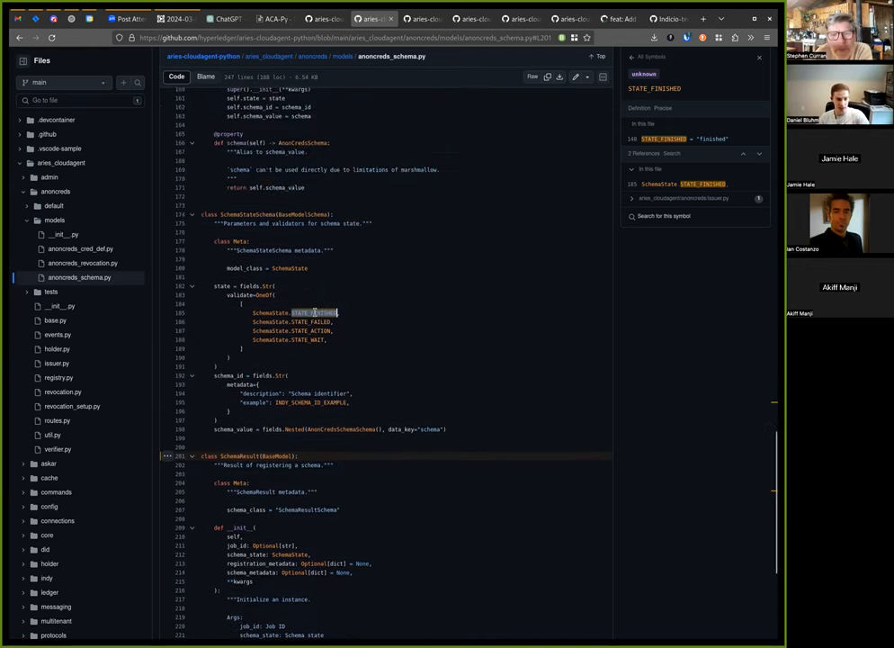
pyautogui.moveTo(450, 417)
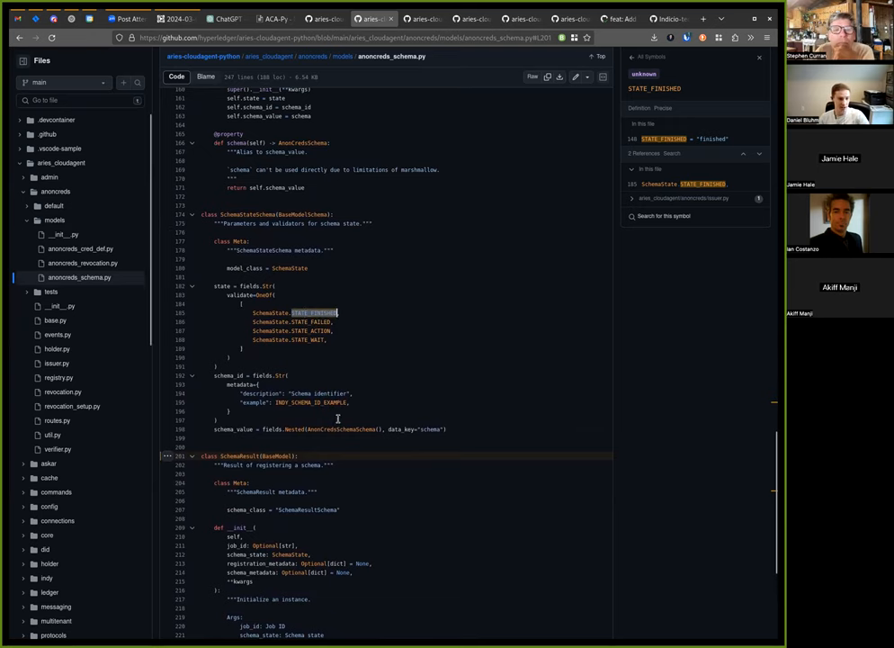
pyautogui.scroll(-3)
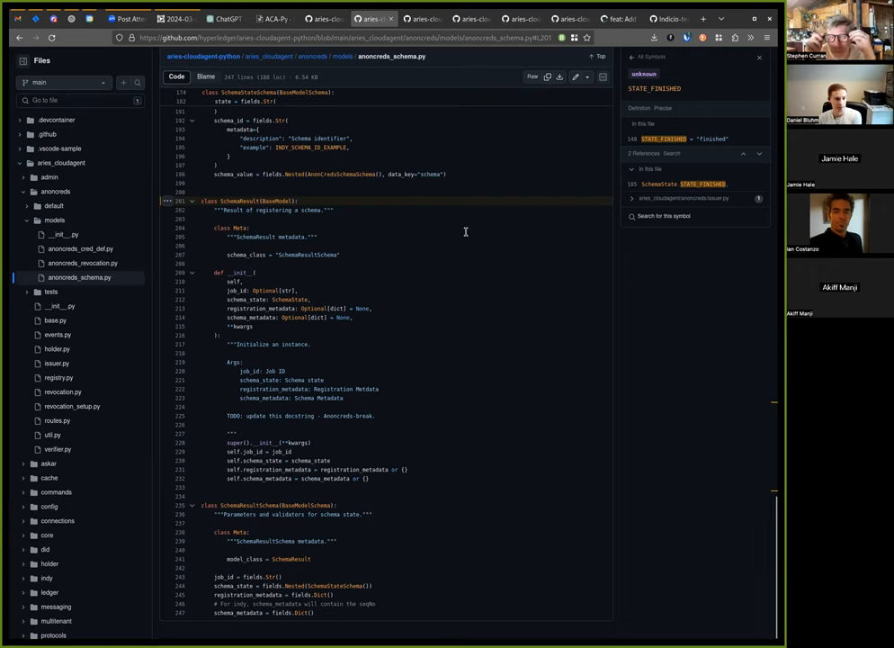
pyautogui.moveTo(291, 245)
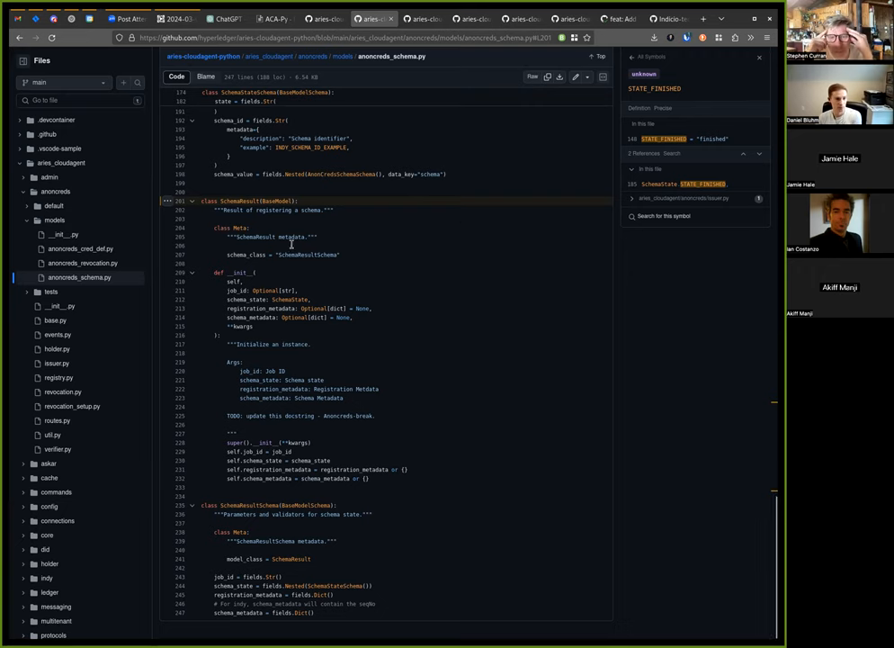
pyautogui.scroll(3)
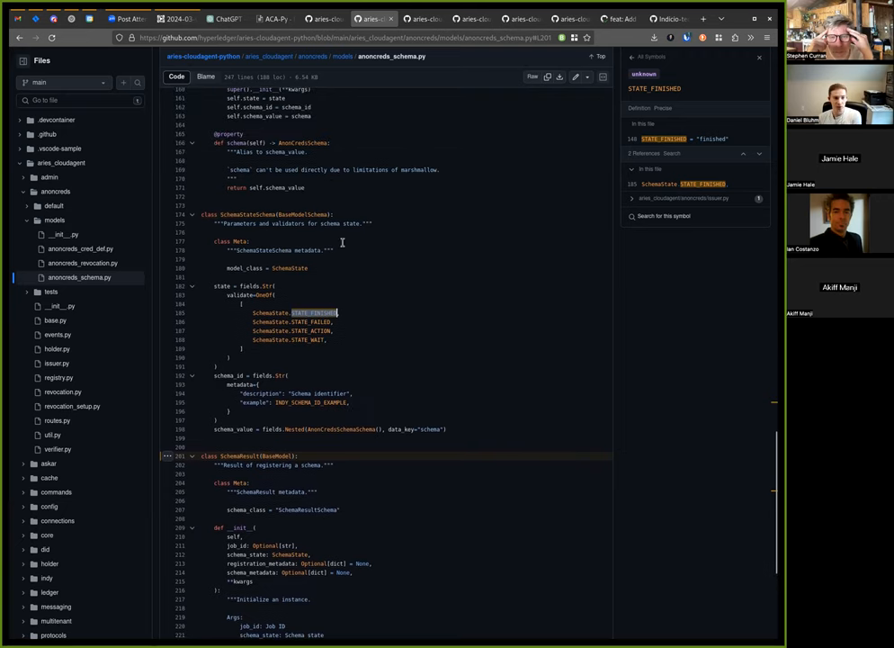
pyautogui.moveTo(352, 250)
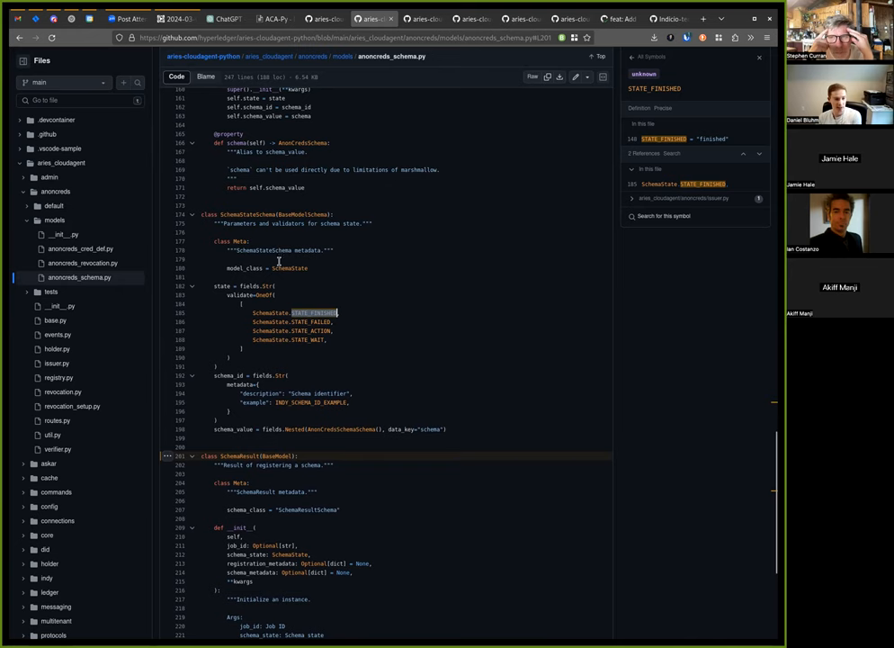
pyautogui.scroll(-3)
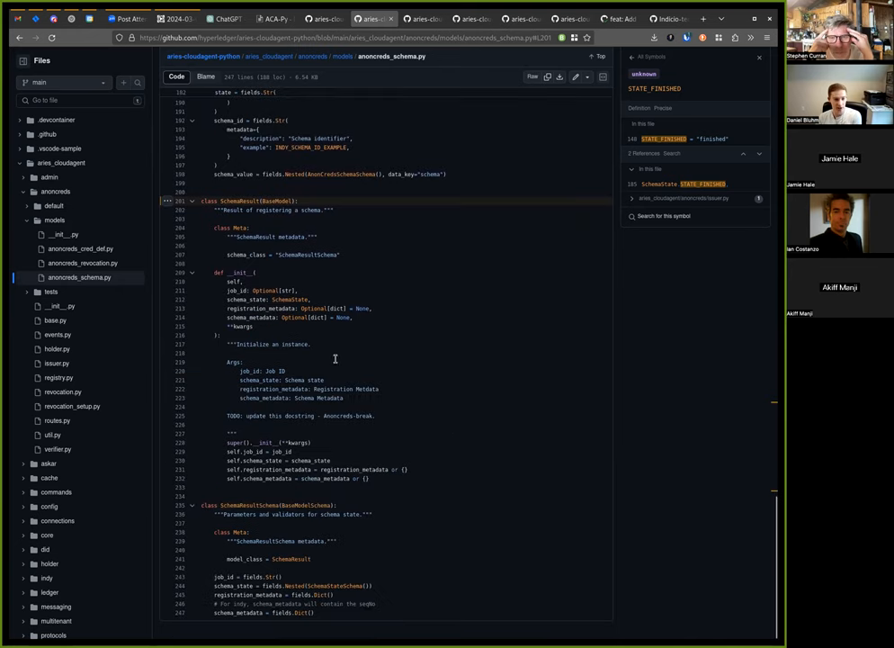
pyautogui.moveTo(431, 461)
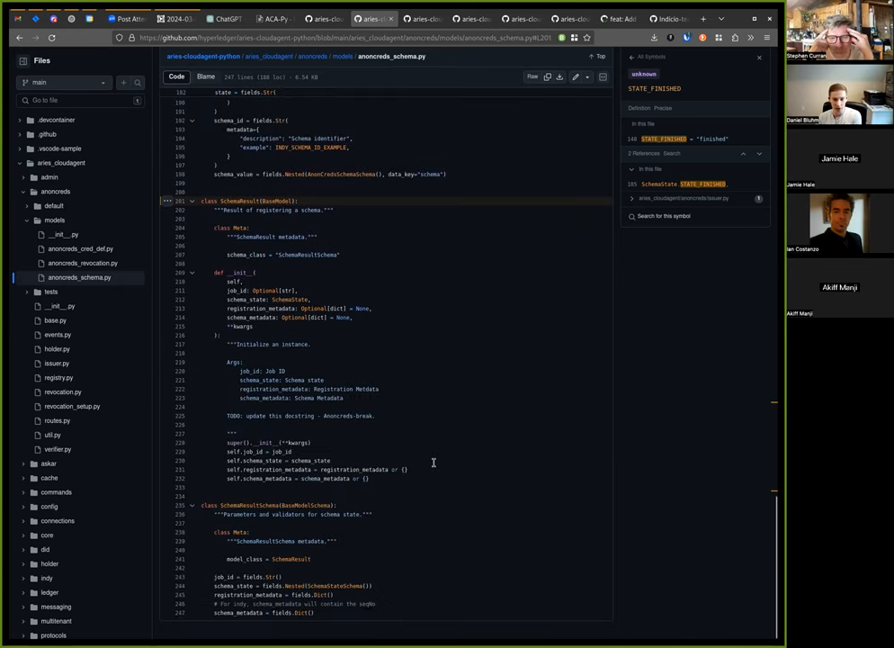
pyautogui.moveTo(421, 443)
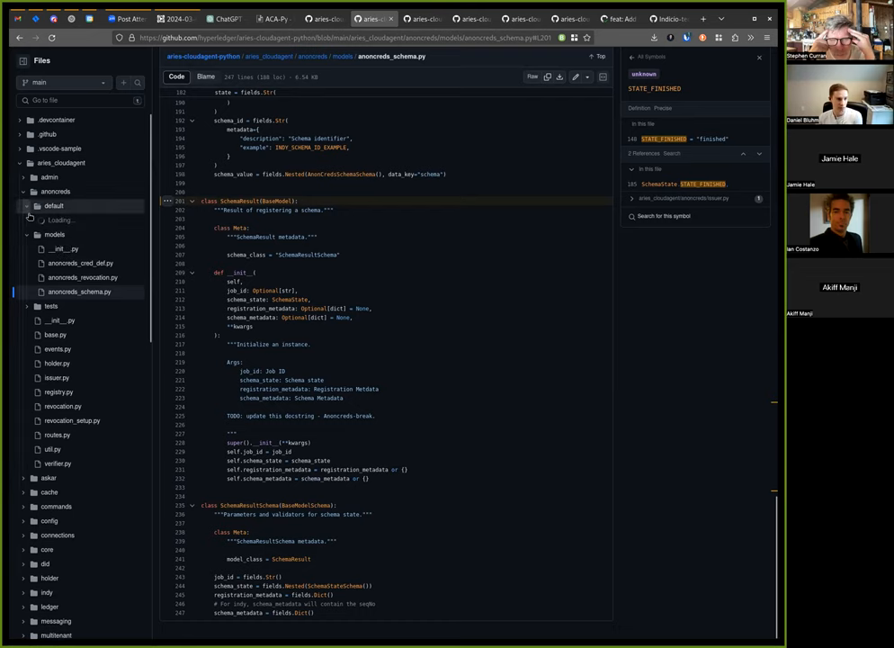
# Expand default > did_web to view routes.py, then switch back to the HackMD note.
pyautogui.click(54, 205)
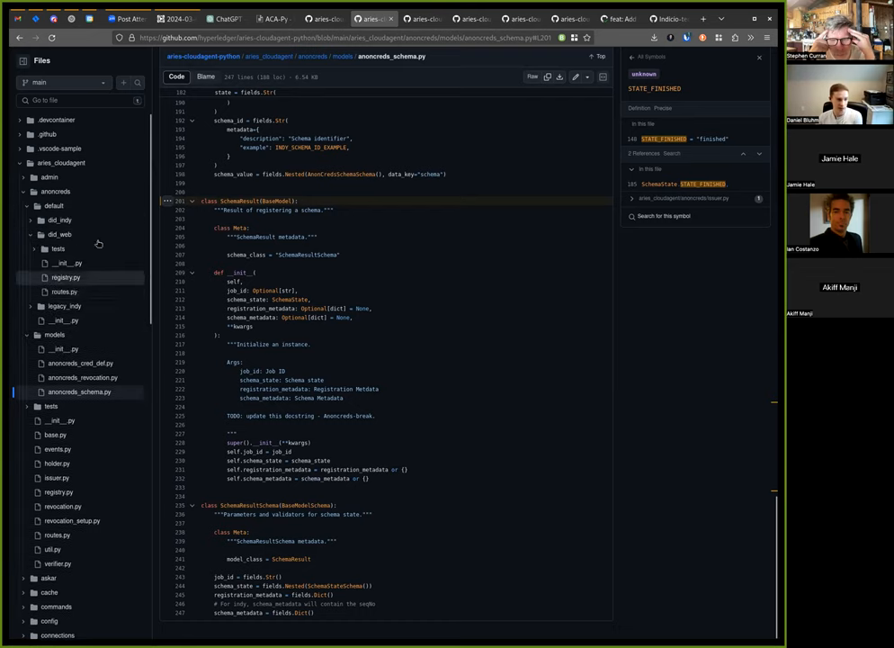
pyautogui.click(65, 291)
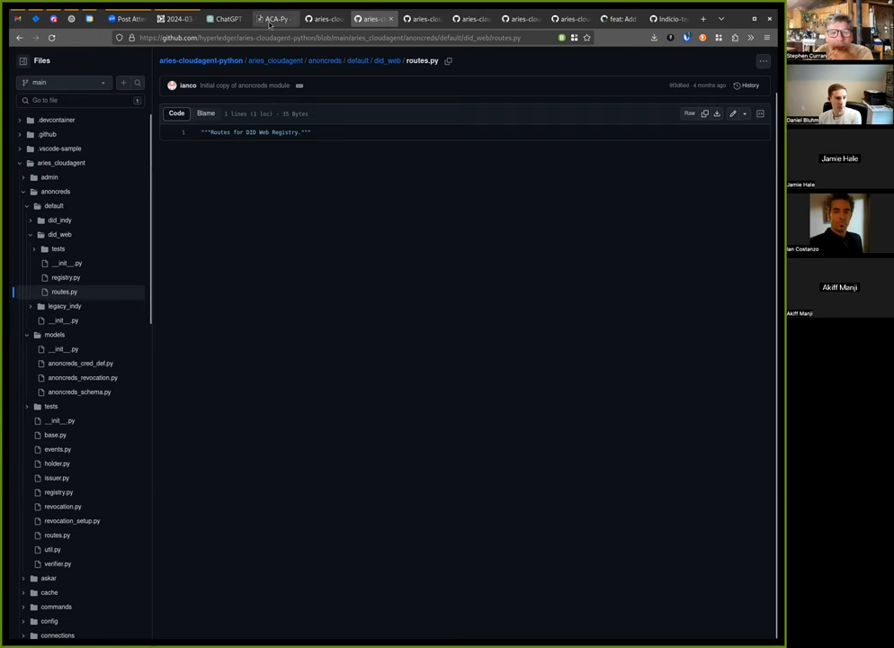
pyautogui.click(273, 18)
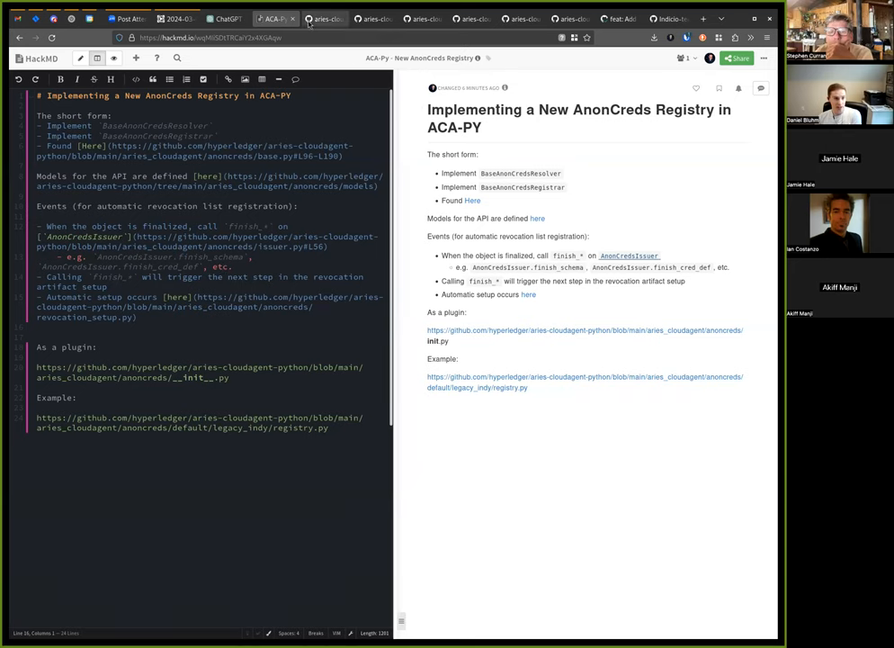
# Follow the note's legacy_indy registry.py example link to GitHub.
pyautogui.click(324, 18)
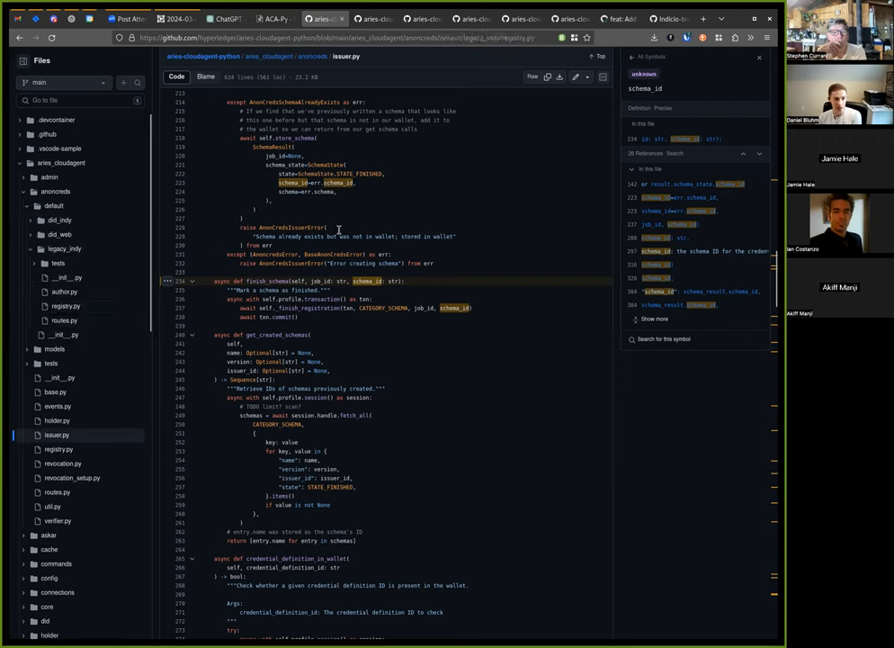
pyautogui.moveTo(334, 256)
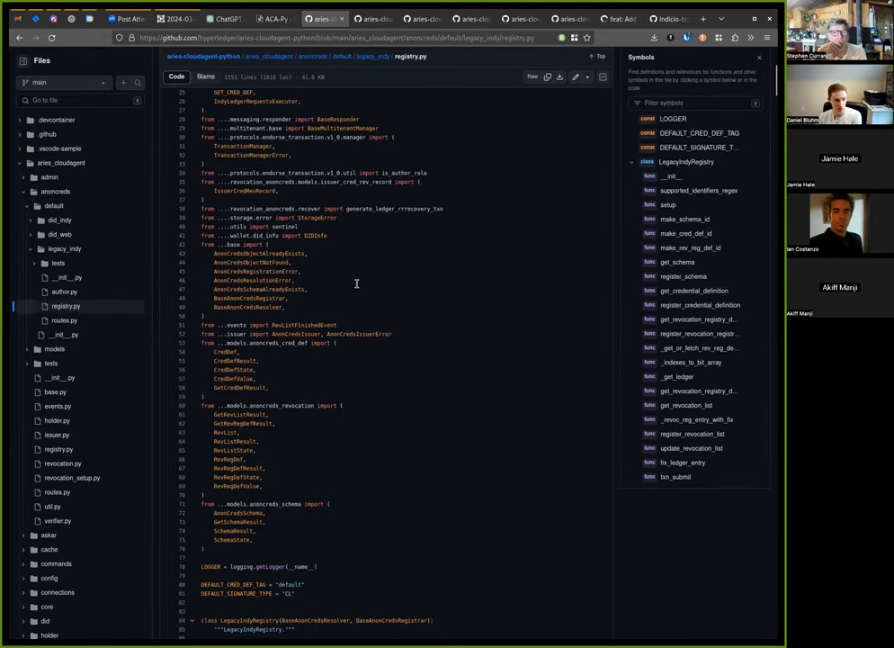
# Scroll legacy_indy registry.py from the imports through get_schema into register_schema.
pyautogui.scroll(-3)
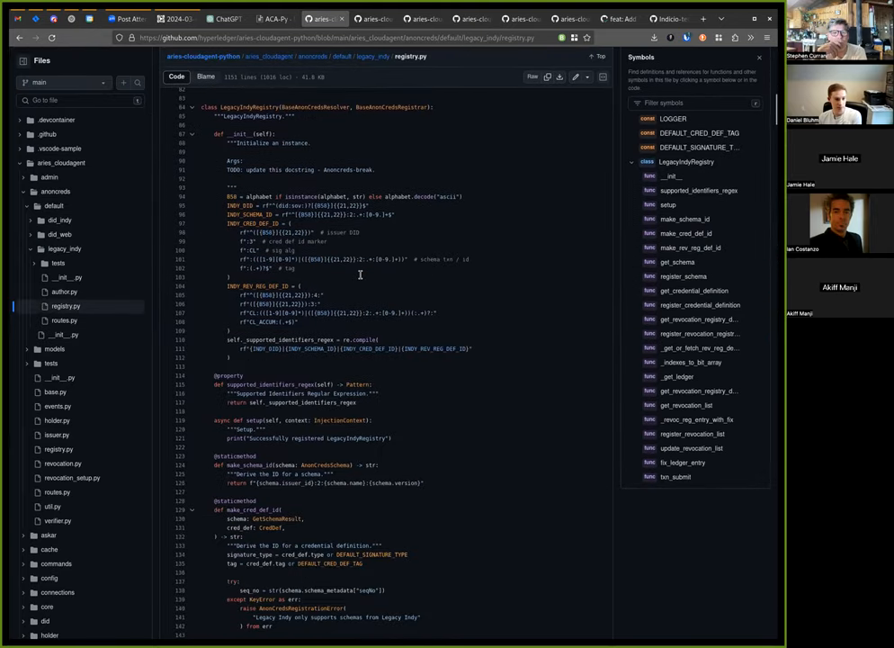
pyautogui.scroll(-3)
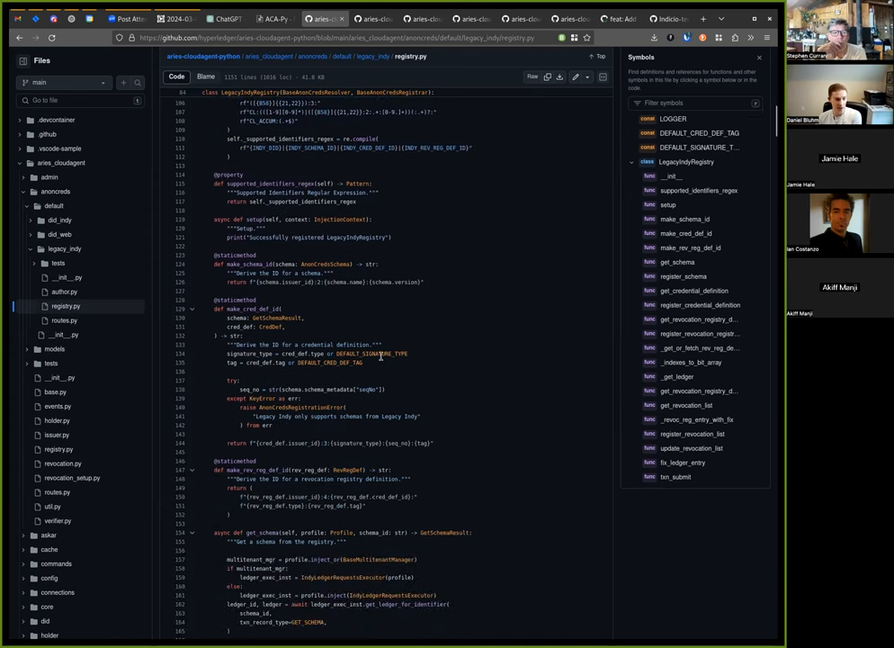
pyautogui.scroll(-3)
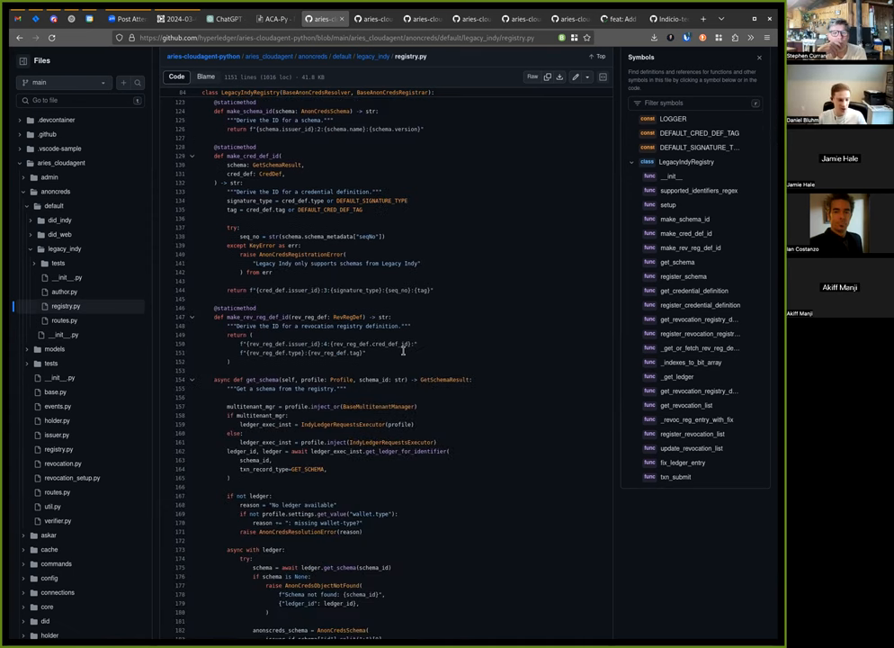
pyautogui.scroll(-3)
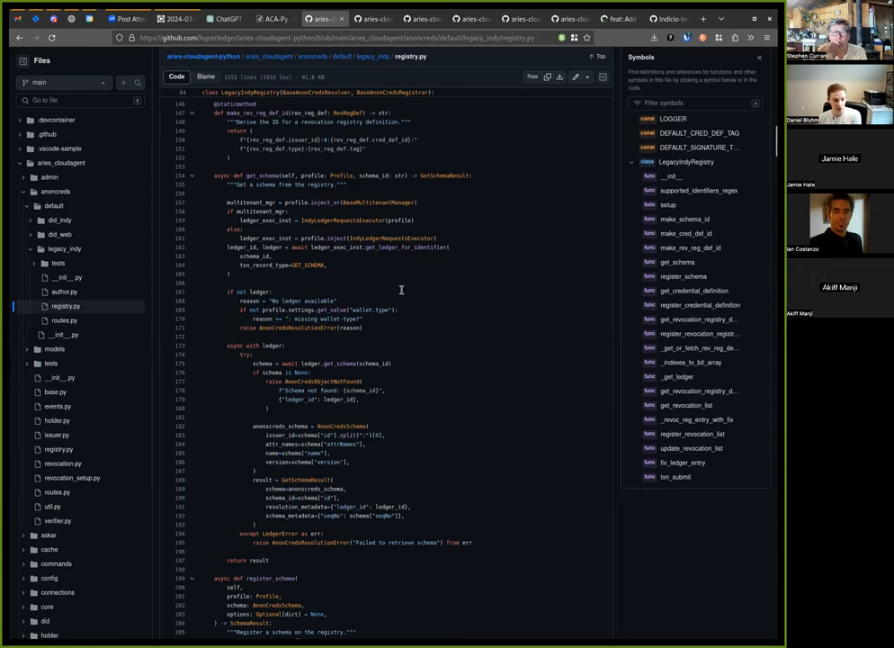
pyautogui.scroll(-3)
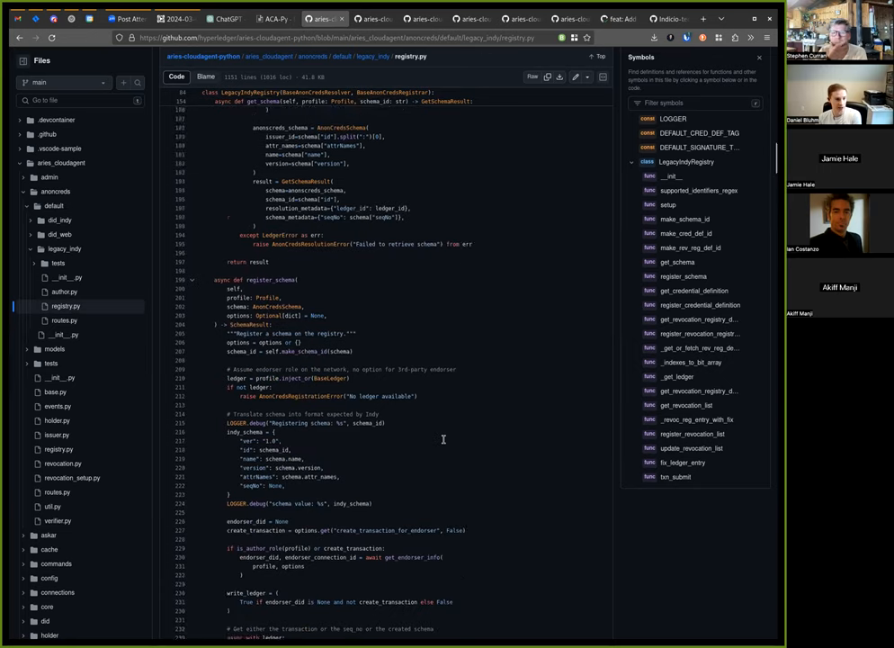
pyautogui.scroll(-3)
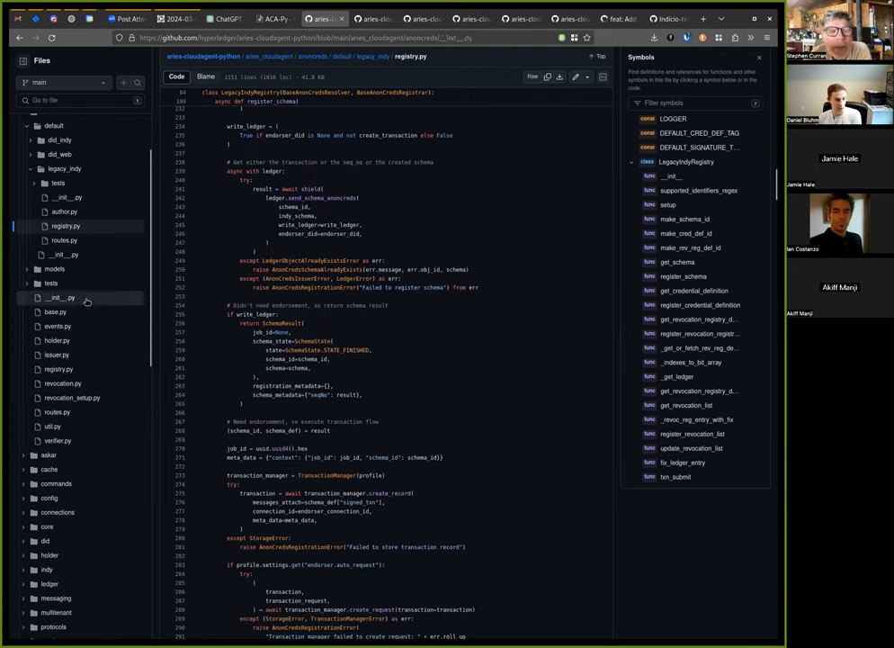
# In anoncreds __init__.py, trace AnonCredsRegistry, registry and web_registry references in the setup function.
pyautogui.click(61, 299)
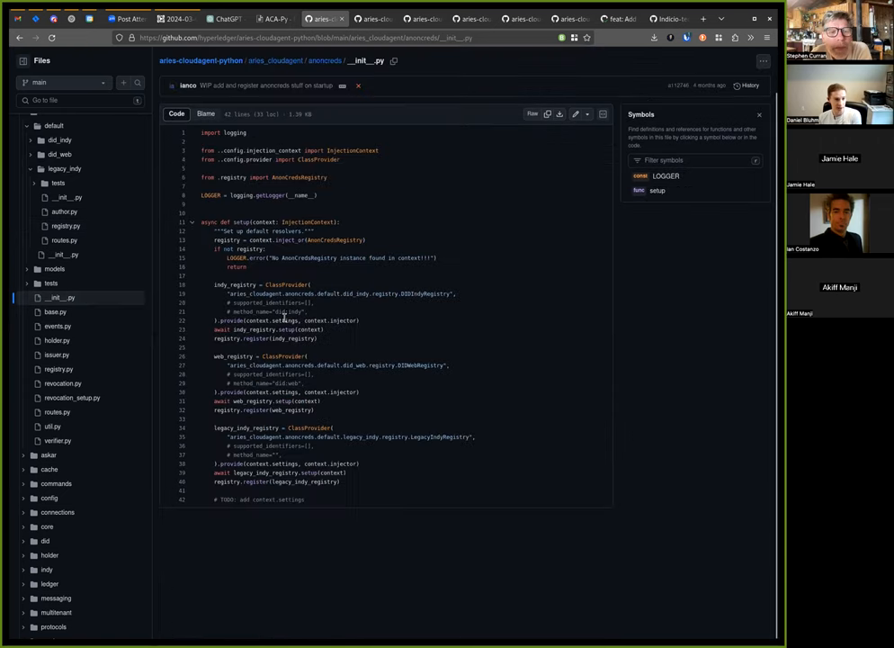
pyautogui.moveTo(515, 341)
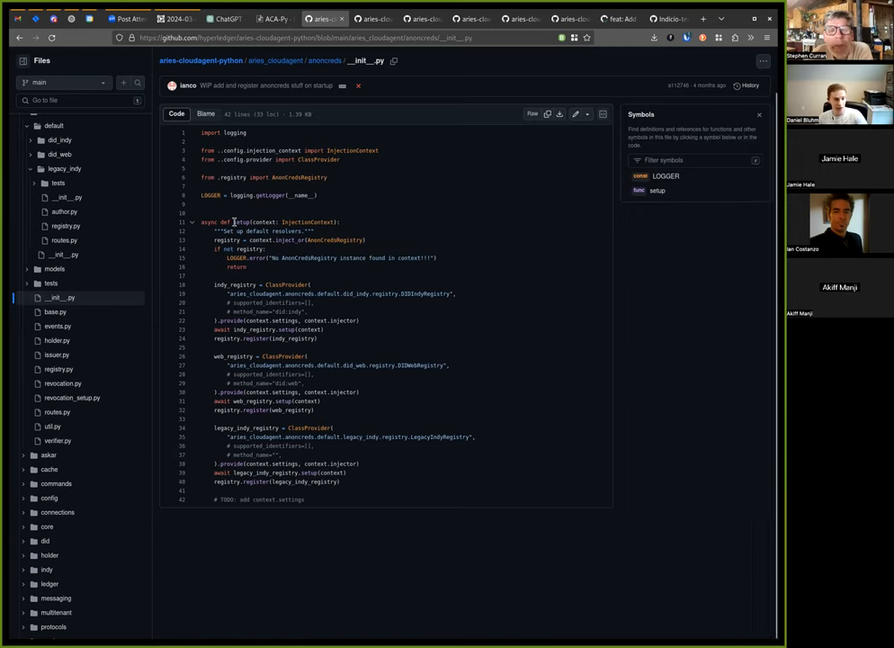
pyautogui.click(658, 191)
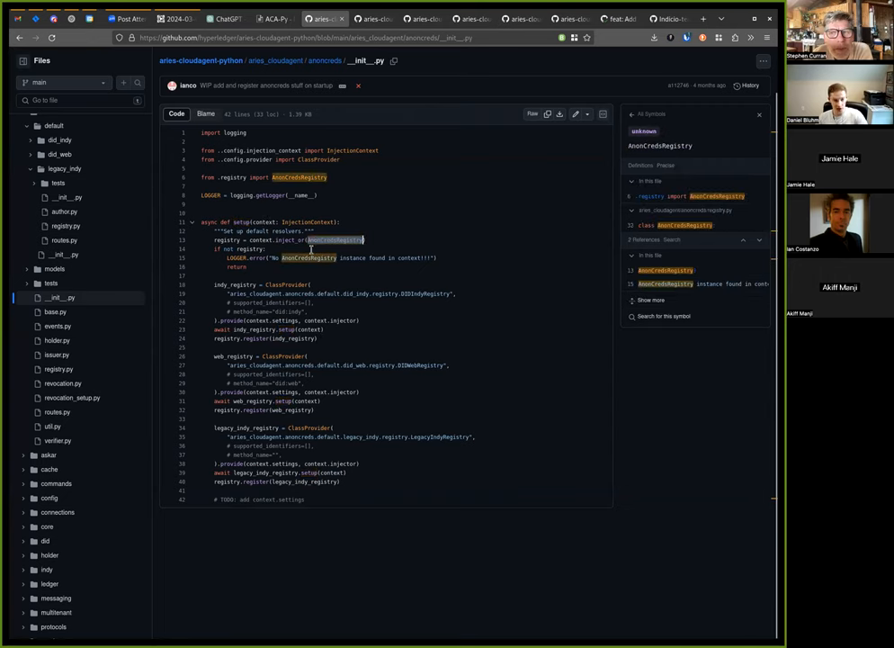
pyautogui.moveTo(378, 279)
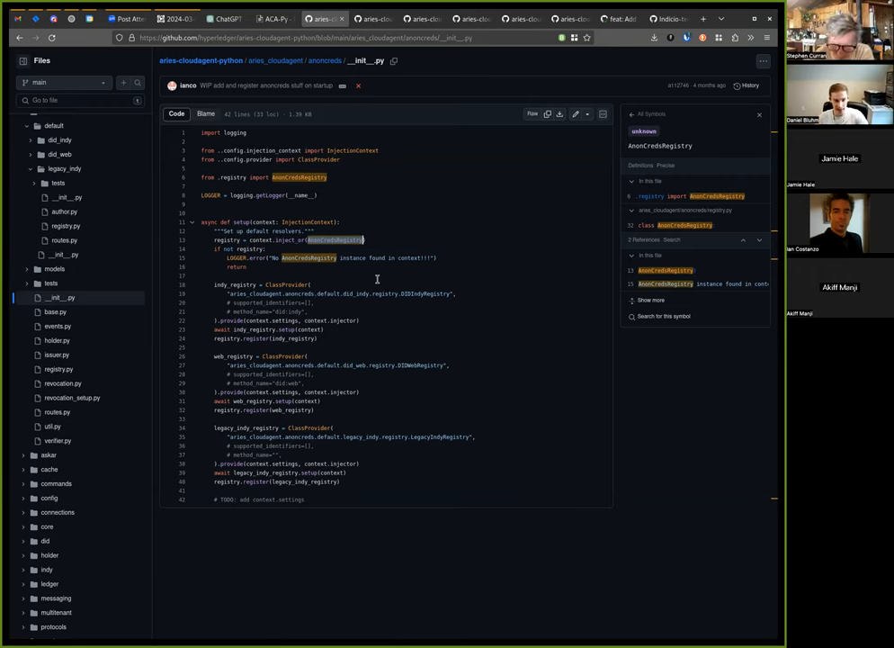
pyautogui.moveTo(303, 273)
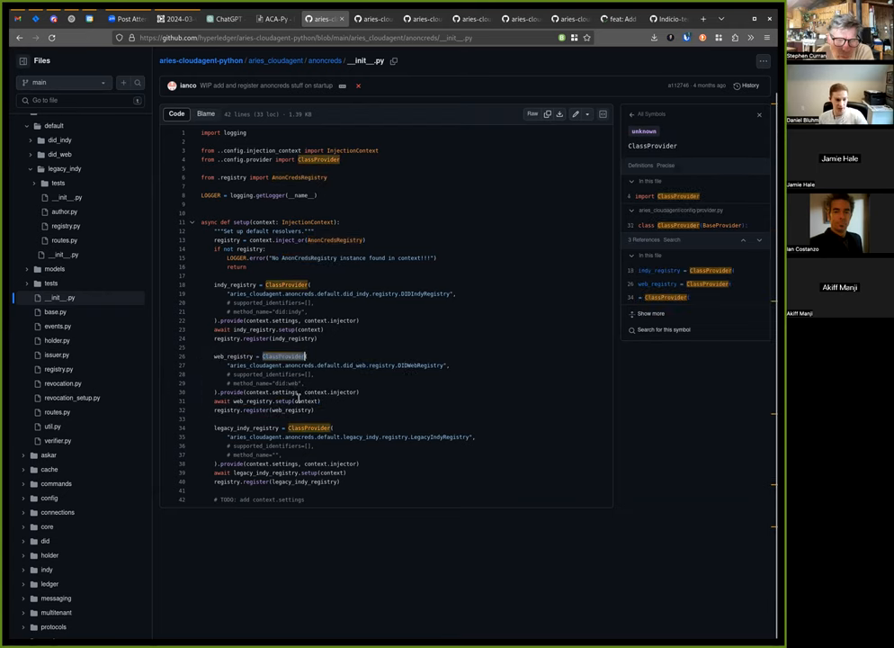
pyautogui.click(227, 410)
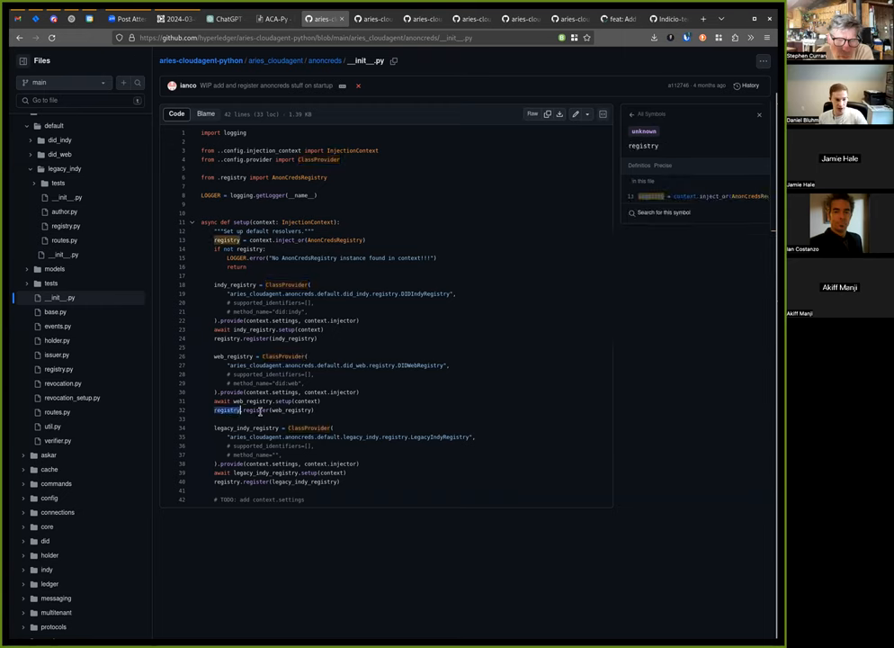
pyautogui.doubleClick(291, 410)
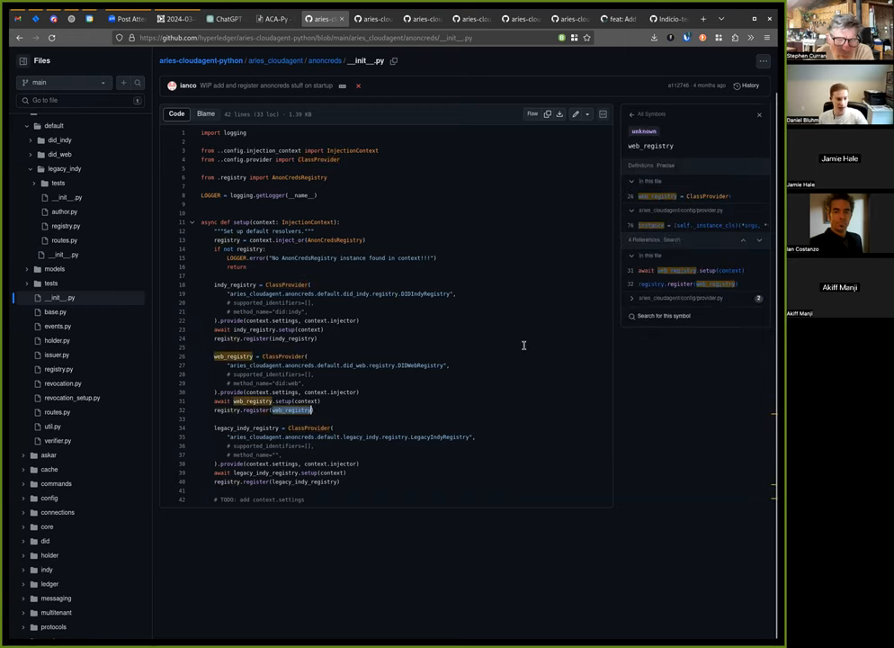
pyautogui.moveTo(439, 342)
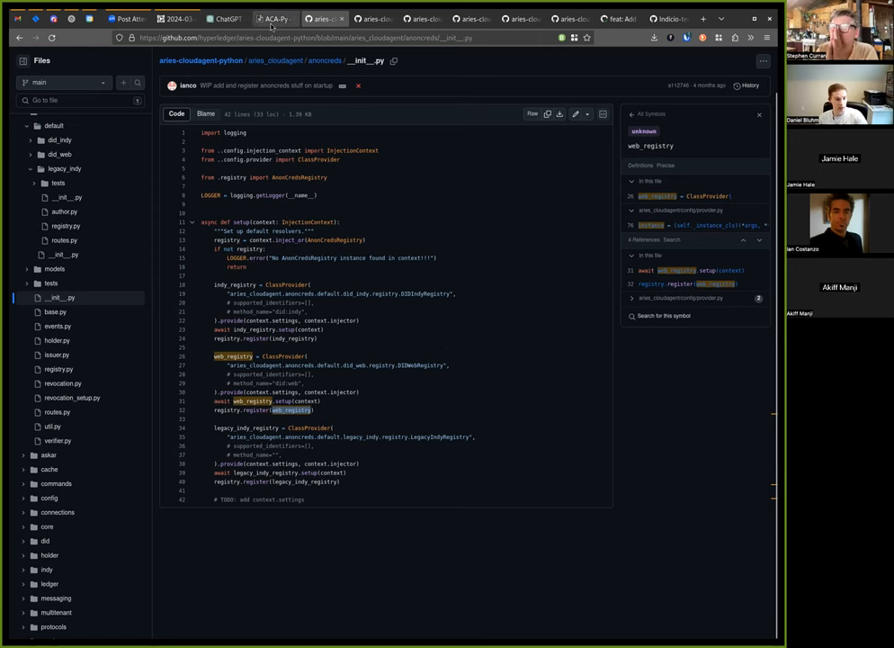
pyautogui.click(324, 18)
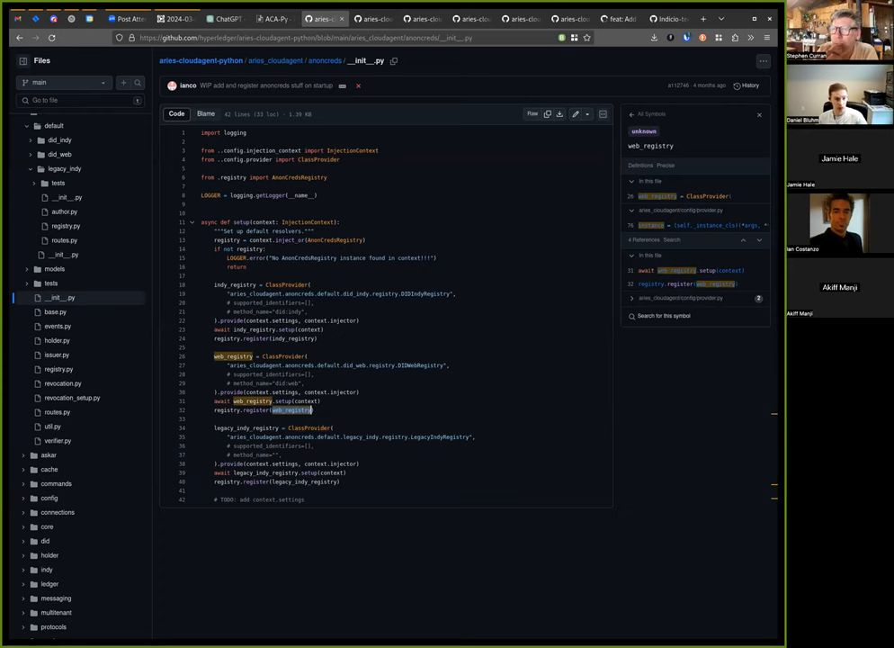
pyautogui.moveTo(576, 238)
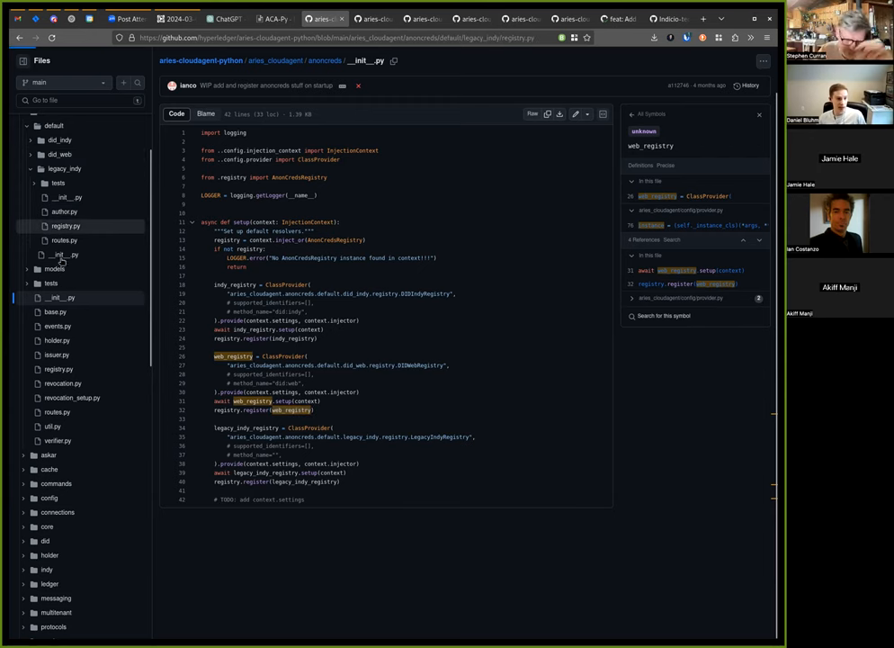
# Review legacy_indy registry.py's supported_identifiers_regex, then switch to did_indy registry.py.
pyautogui.click(65, 227)
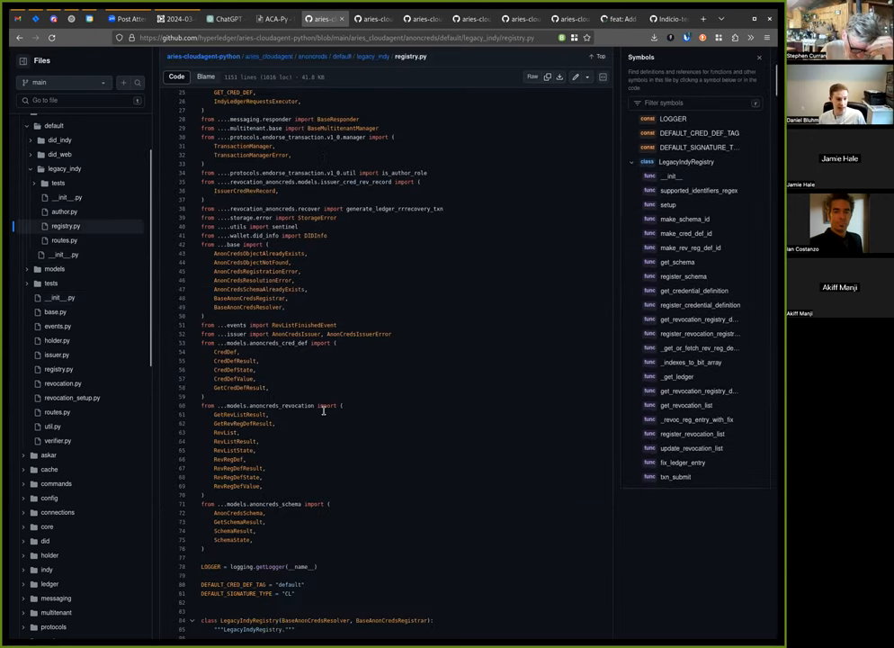
pyautogui.scroll(-3)
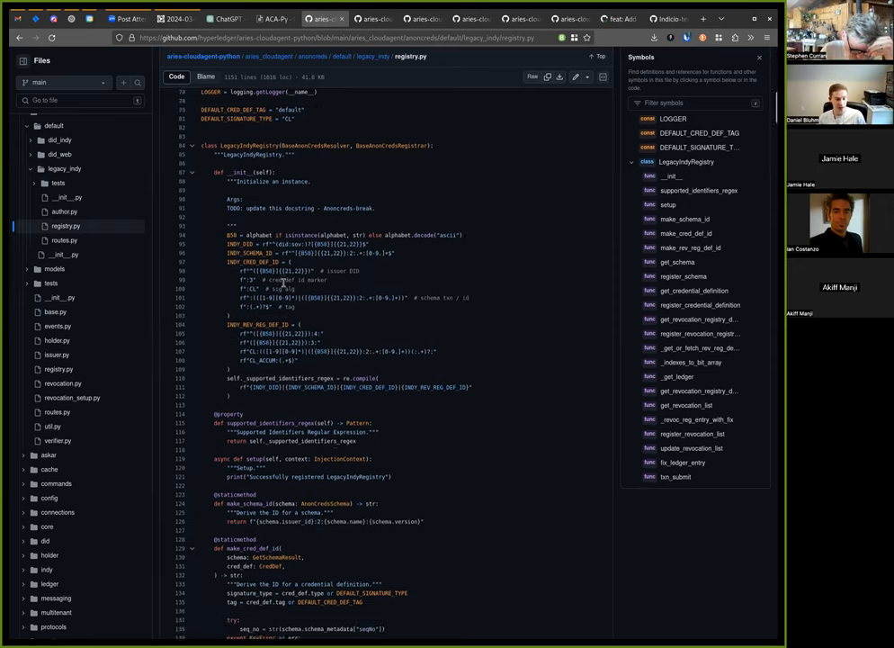
pyautogui.scroll(-3)
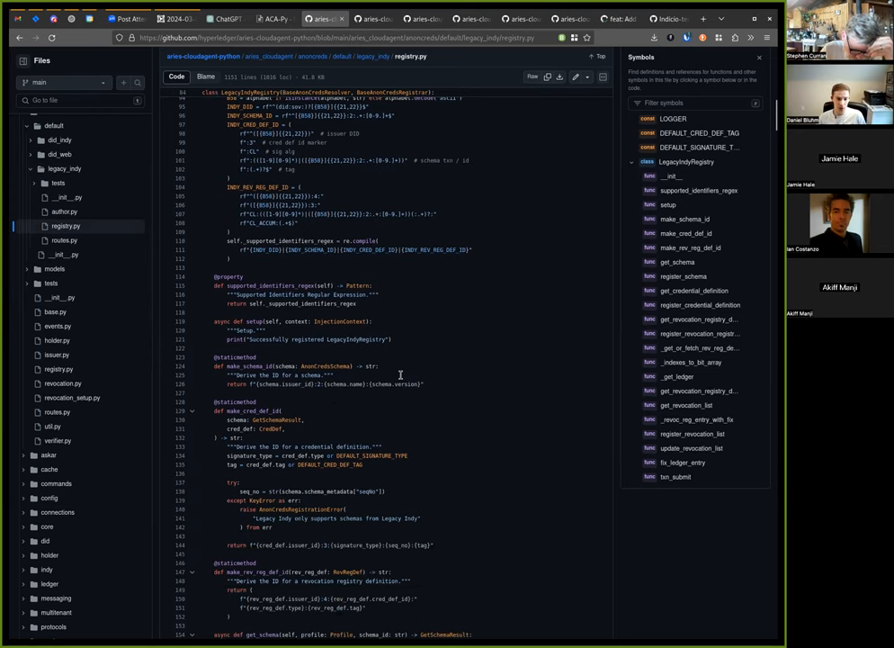
pyautogui.scroll(3)
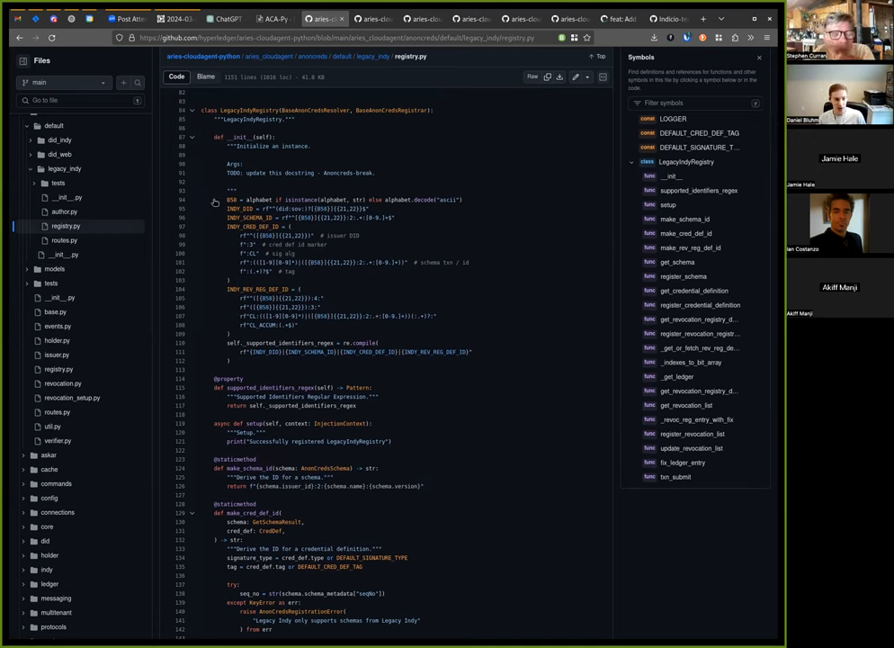
pyautogui.click(57, 140)
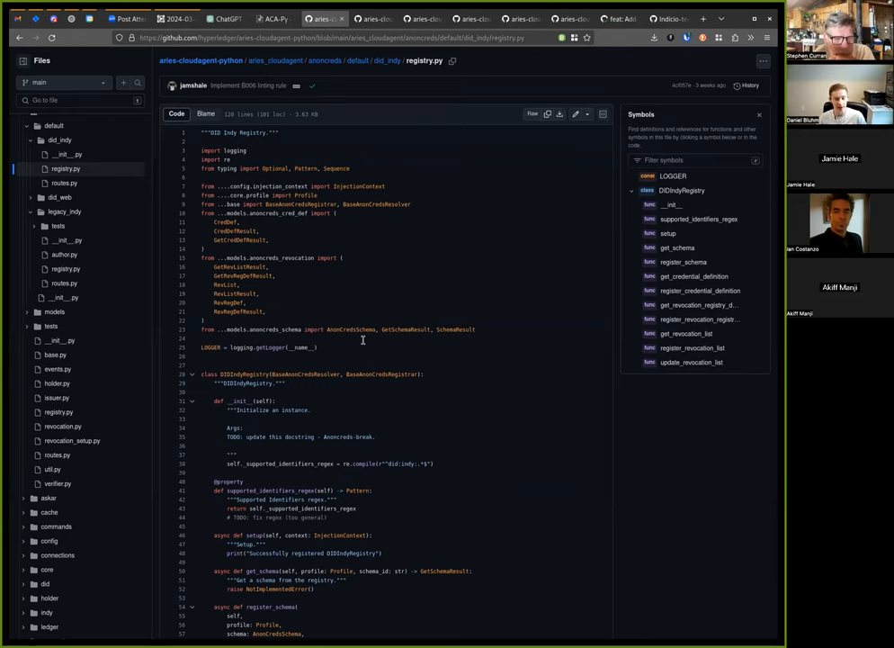
pyautogui.moveTo(361, 329)
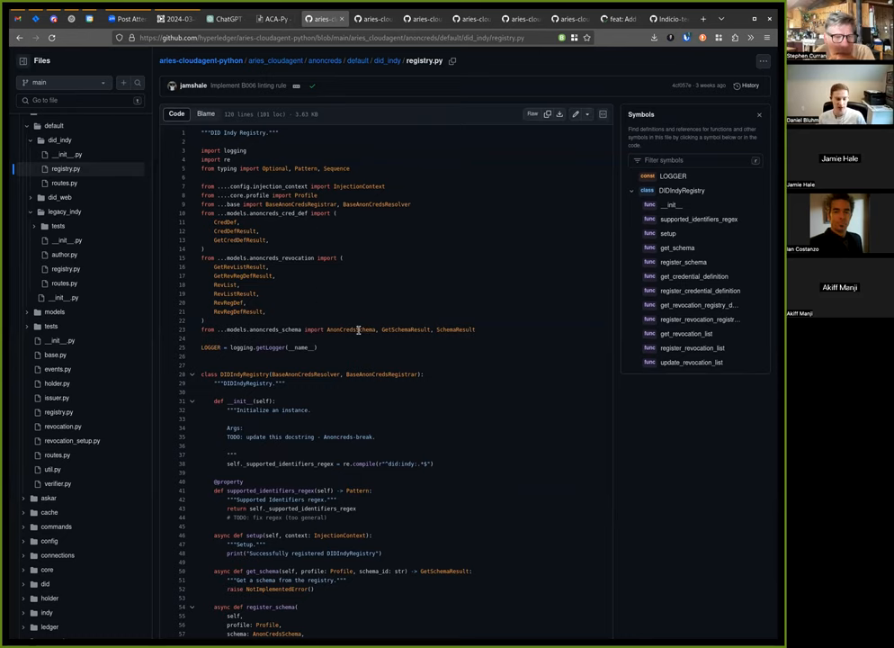
# Scroll did_indy registry.py down to its get_schema, register_schema and get_credential_definition stubs.
pyautogui.scroll(-3)
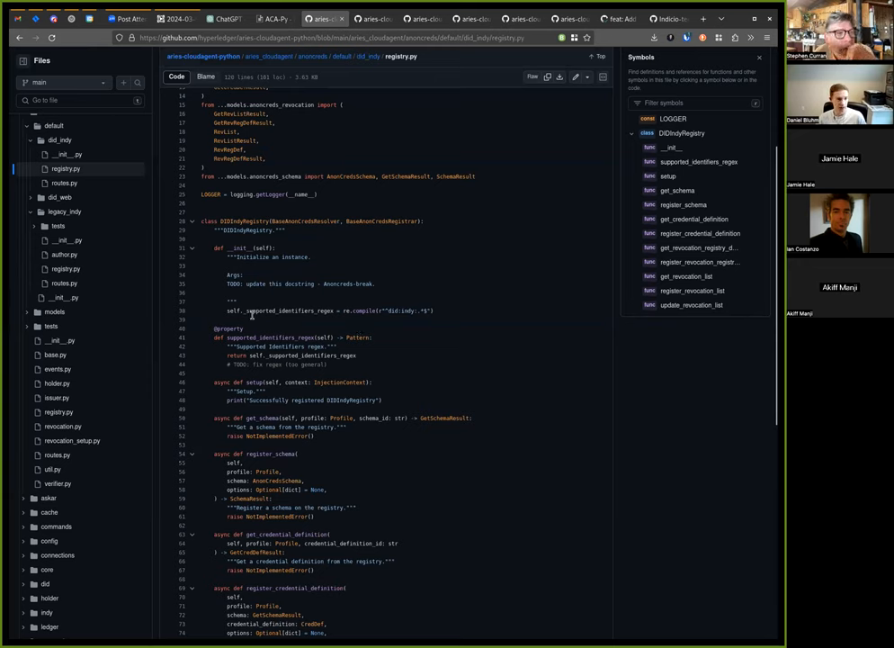
pyautogui.moveTo(485, 307)
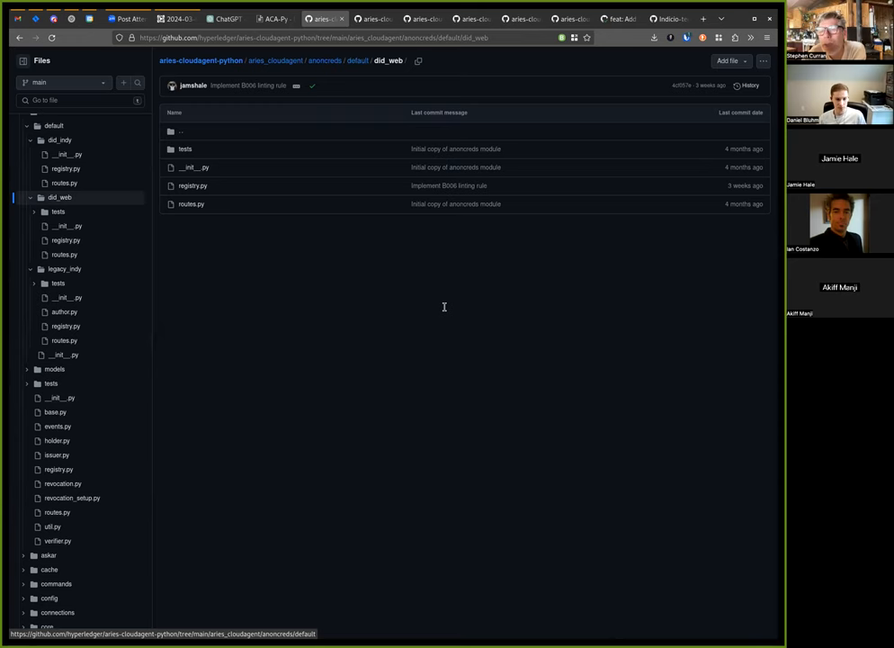
# View did_web registry.py's DIDWebRegistry class, identifier regex and stub schema and credential definition methods.
pyautogui.click(192, 185)
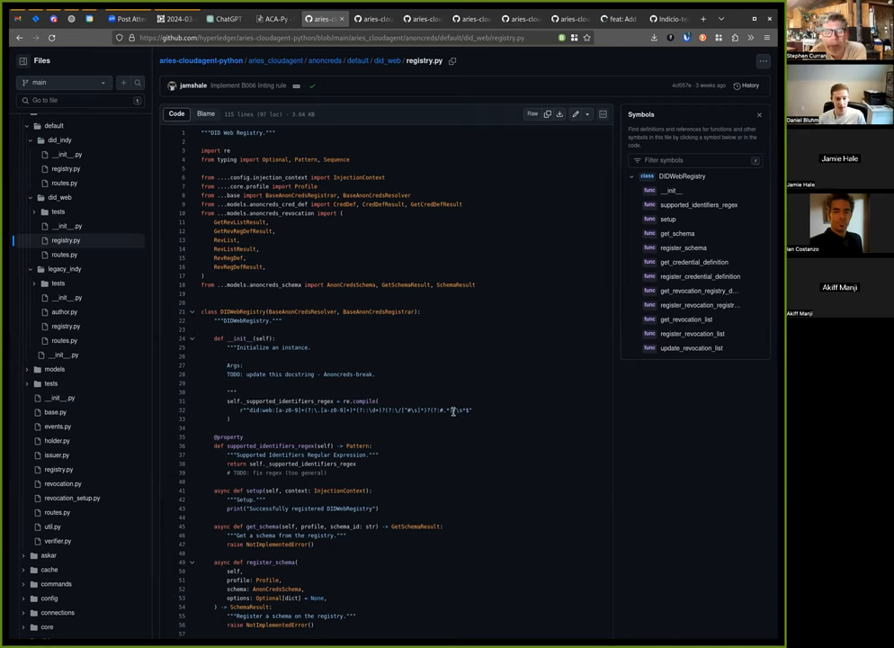
pyautogui.moveTo(453, 405)
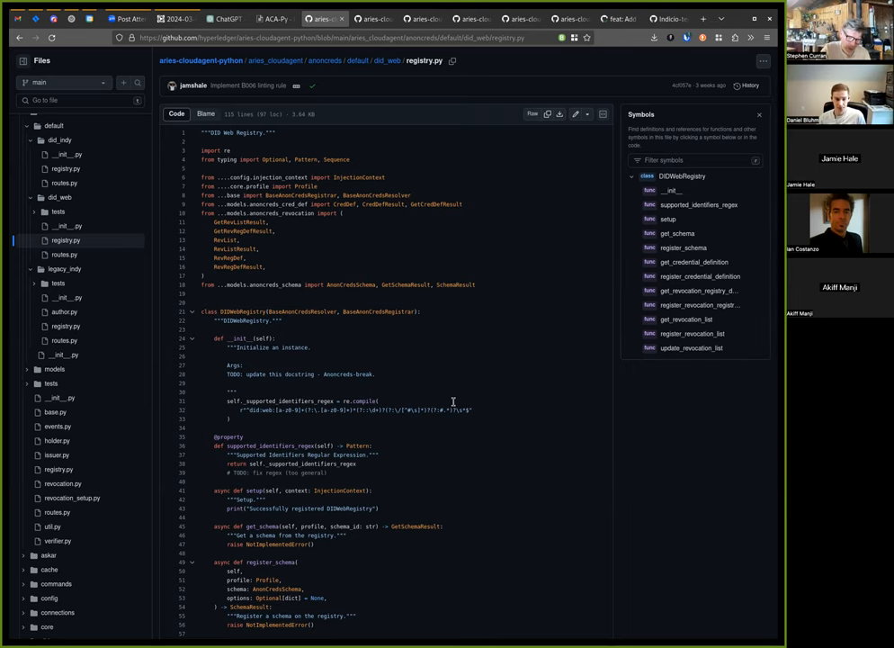
pyautogui.scroll(-3)
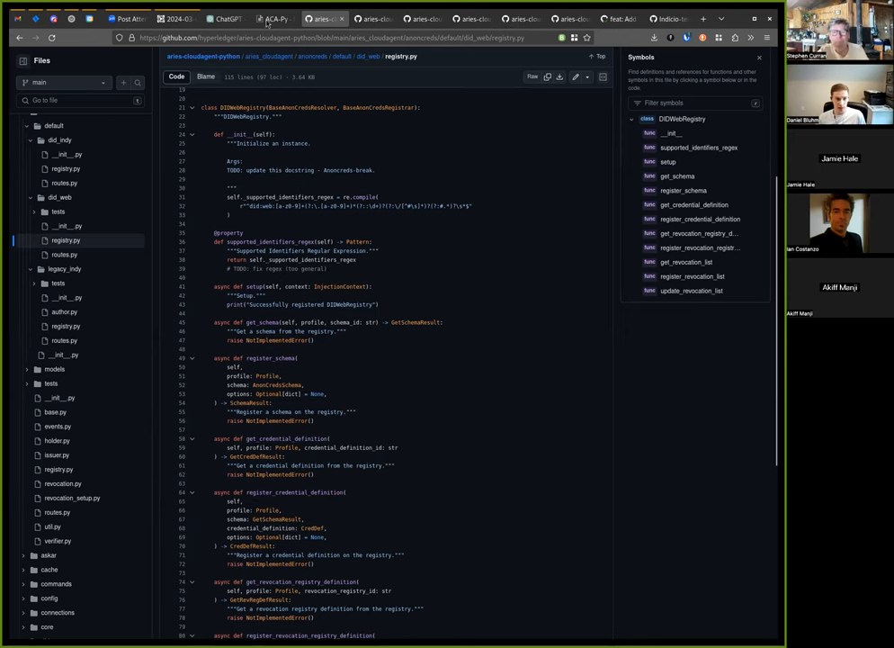
pyautogui.scroll(3)
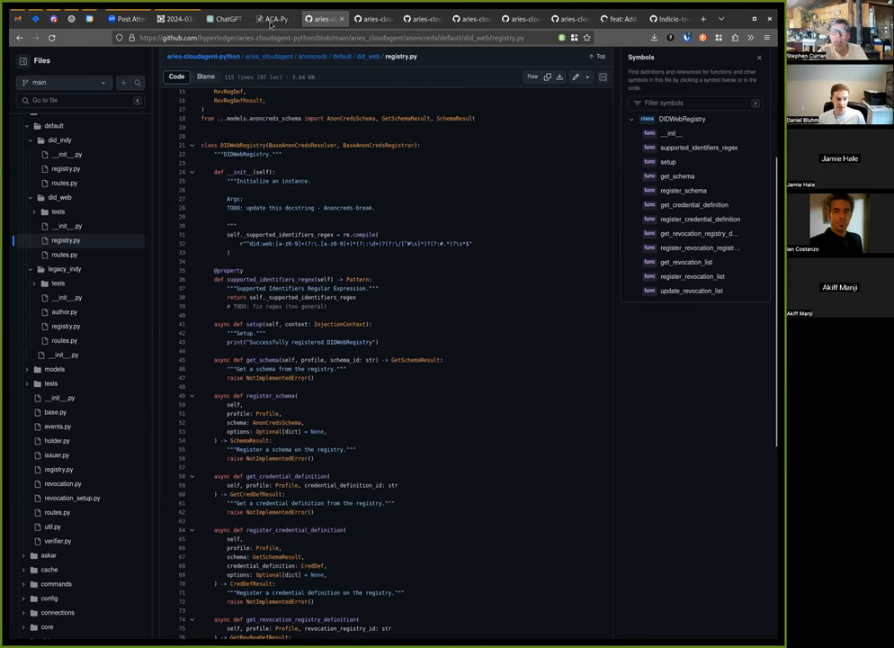
pyautogui.scroll(3)
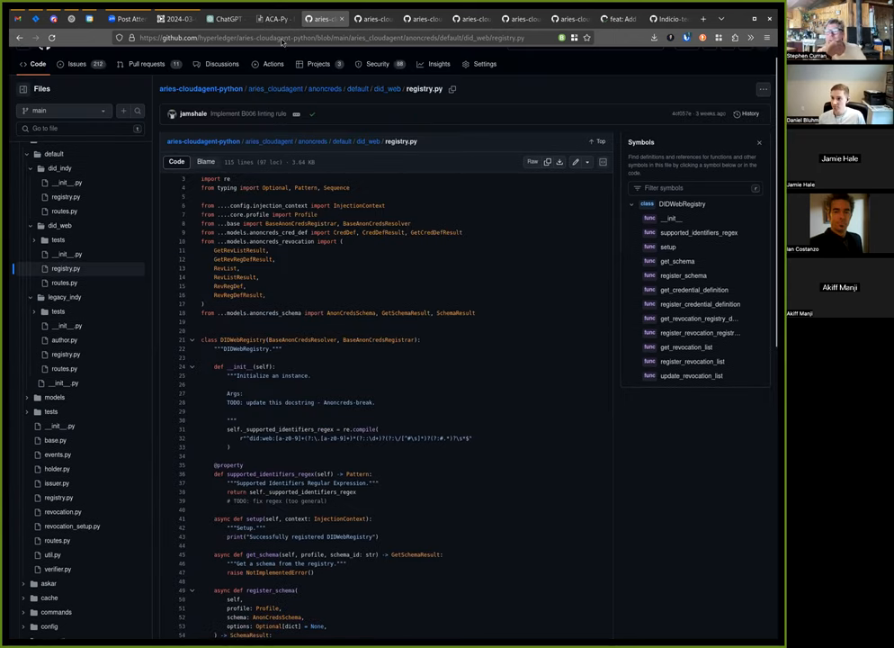